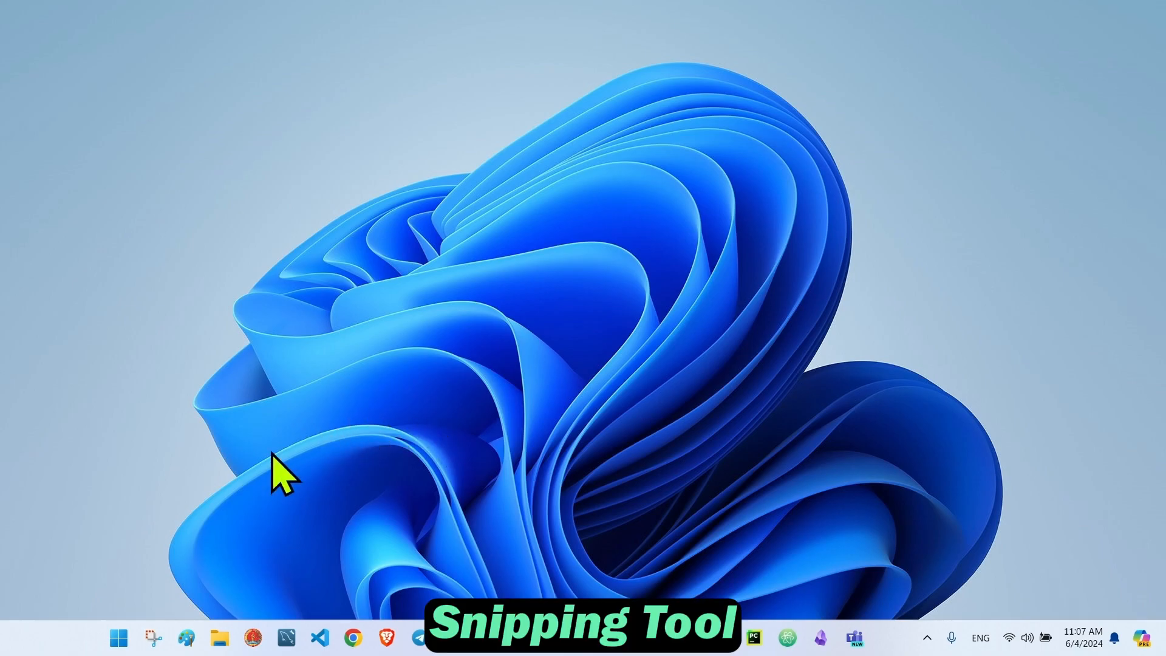
# Search the Start menu for 'snipping Tool' to launch the app.
pyautogui.click(117, 638)
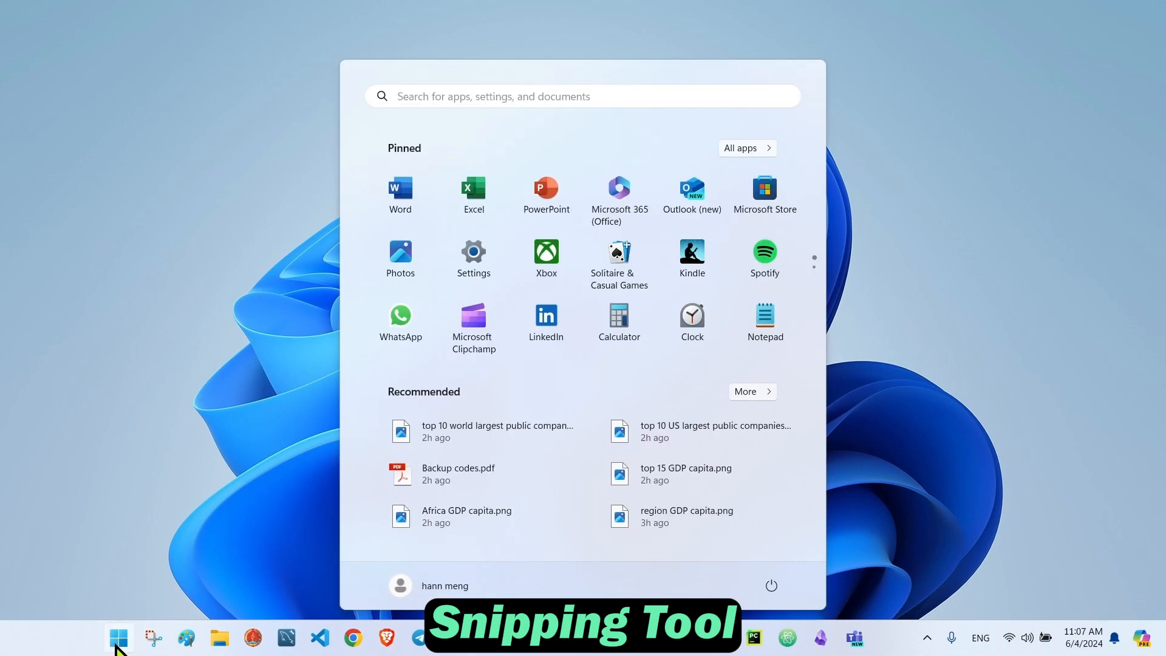
pyautogui.write('snipping Tool')
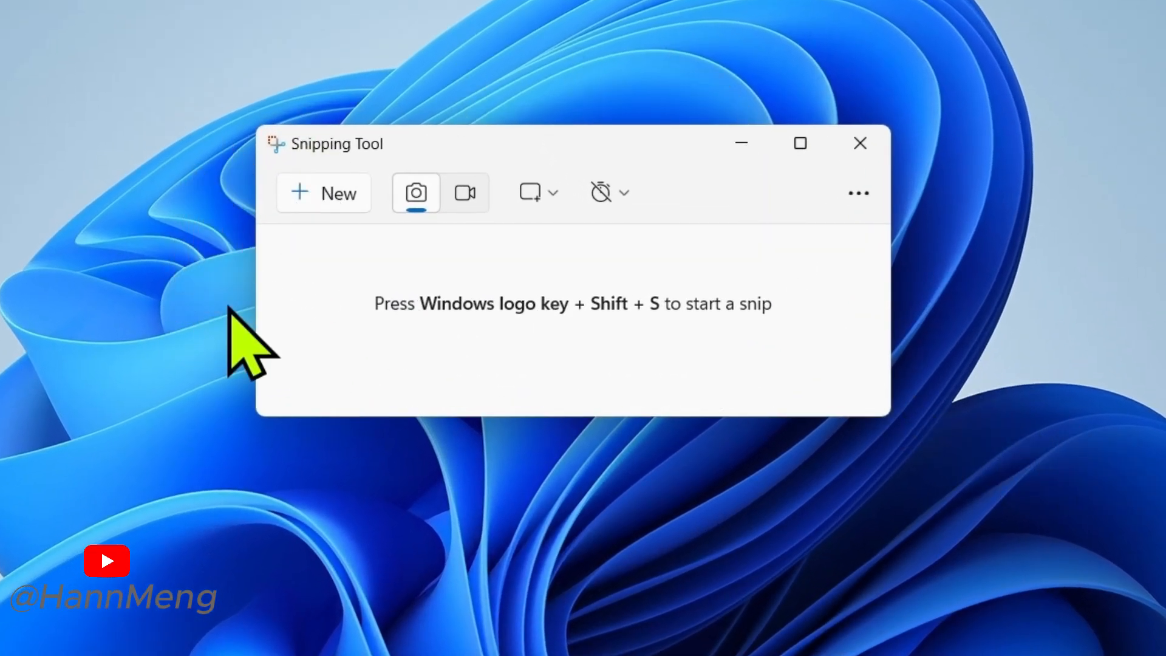
# Switch Snipping Tool from screenshot mode to video recording mode.
pyautogui.click(464, 193)
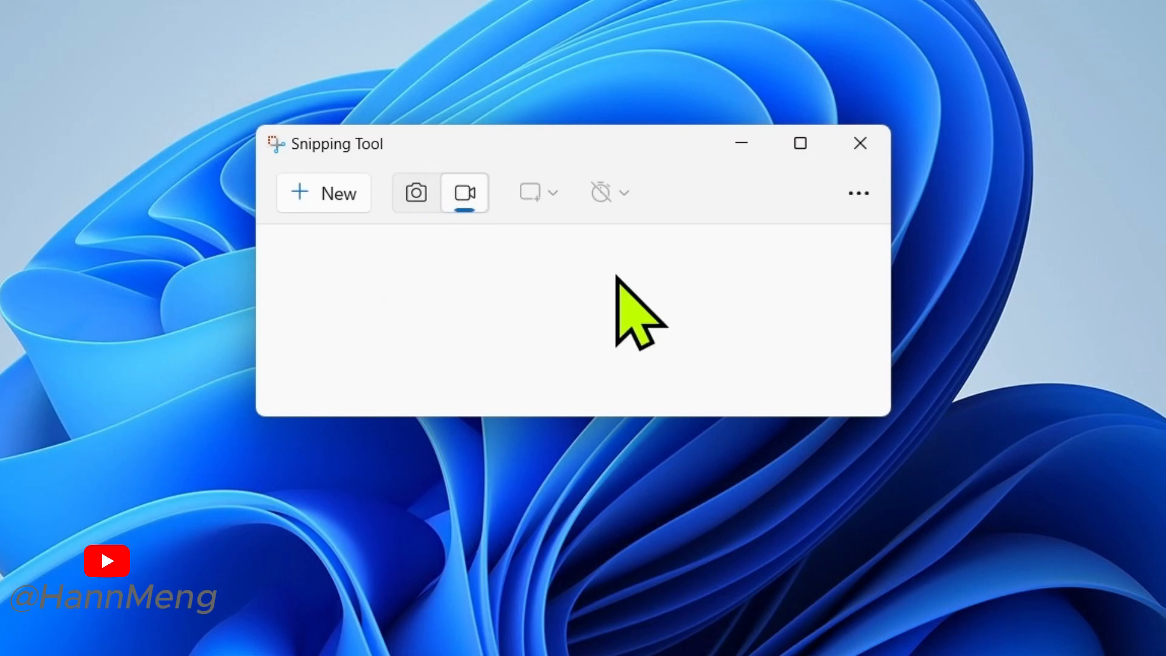
pyautogui.moveTo(773, 342)
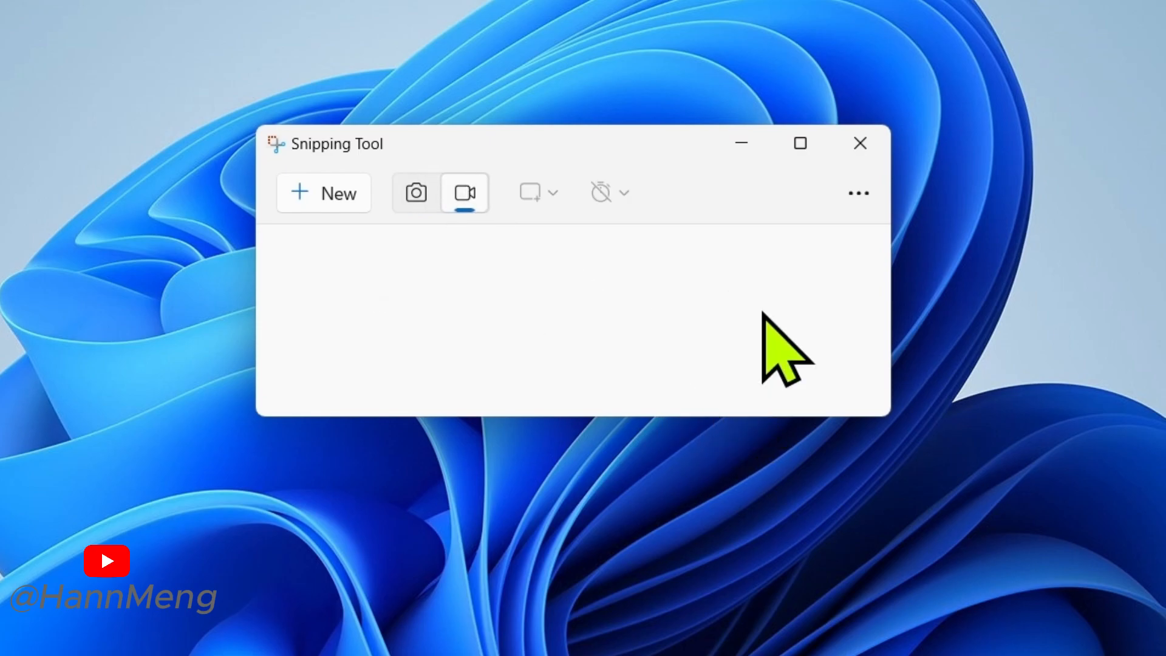
pyautogui.moveTo(539, 357)
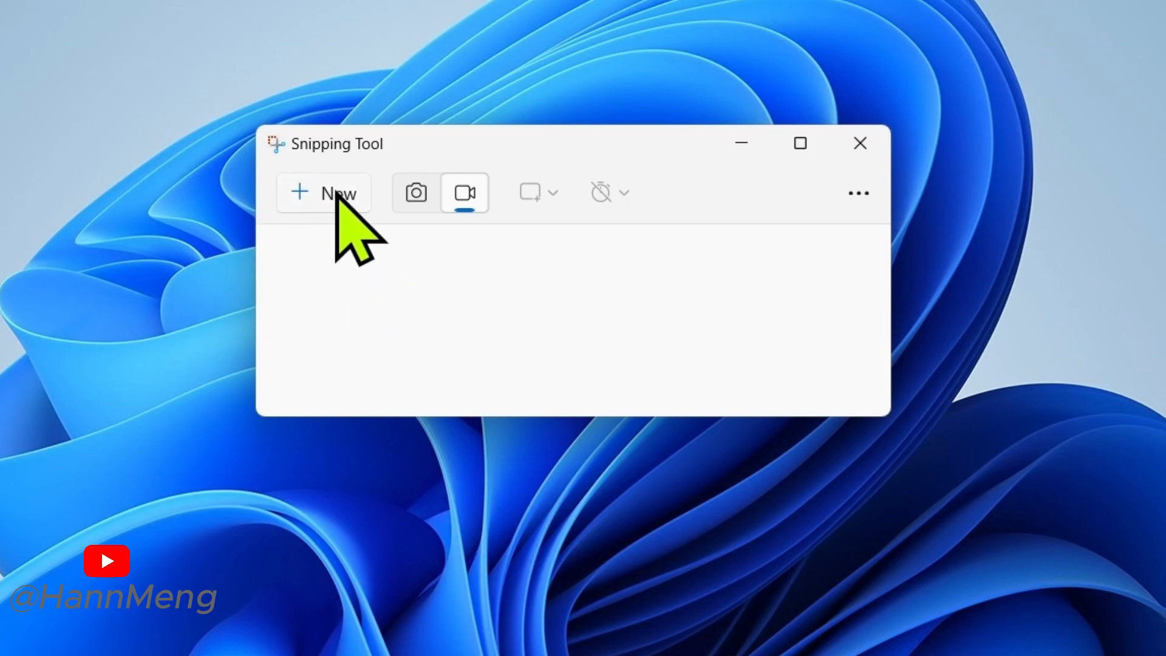
pyautogui.moveTo(496, 223)
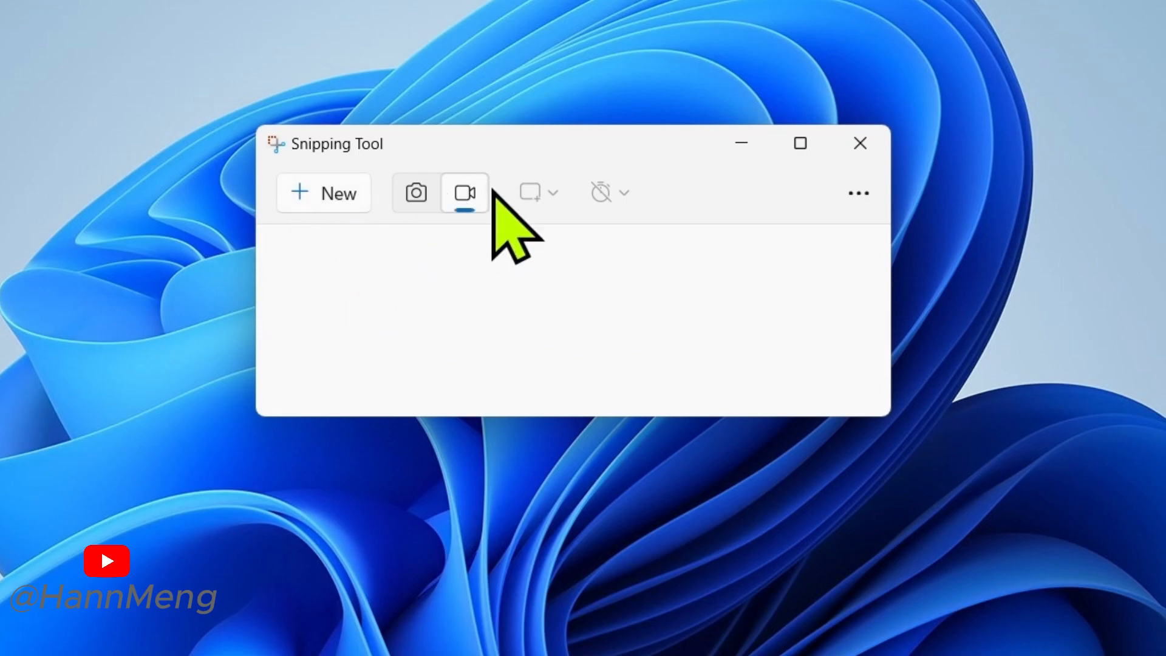
pyautogui.moveTo(465, 193)
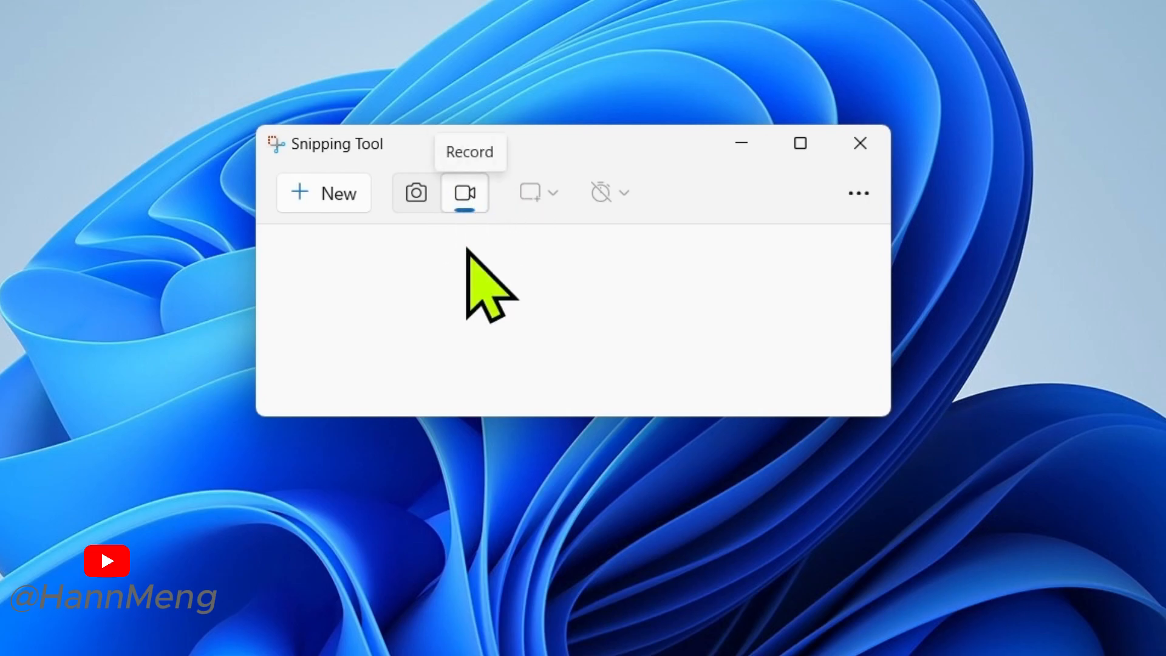
# Start a new screen recording so a capture area can be marked out.
pyautogui.click(323, 193)
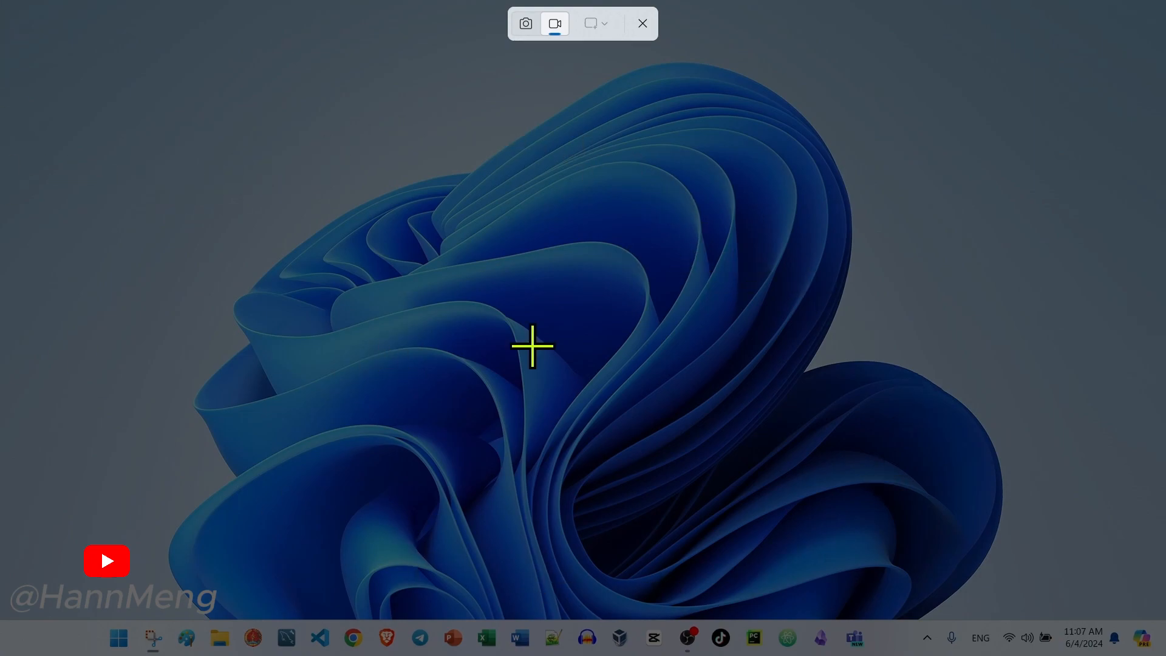
pyautogui.moveTo(193, 141)
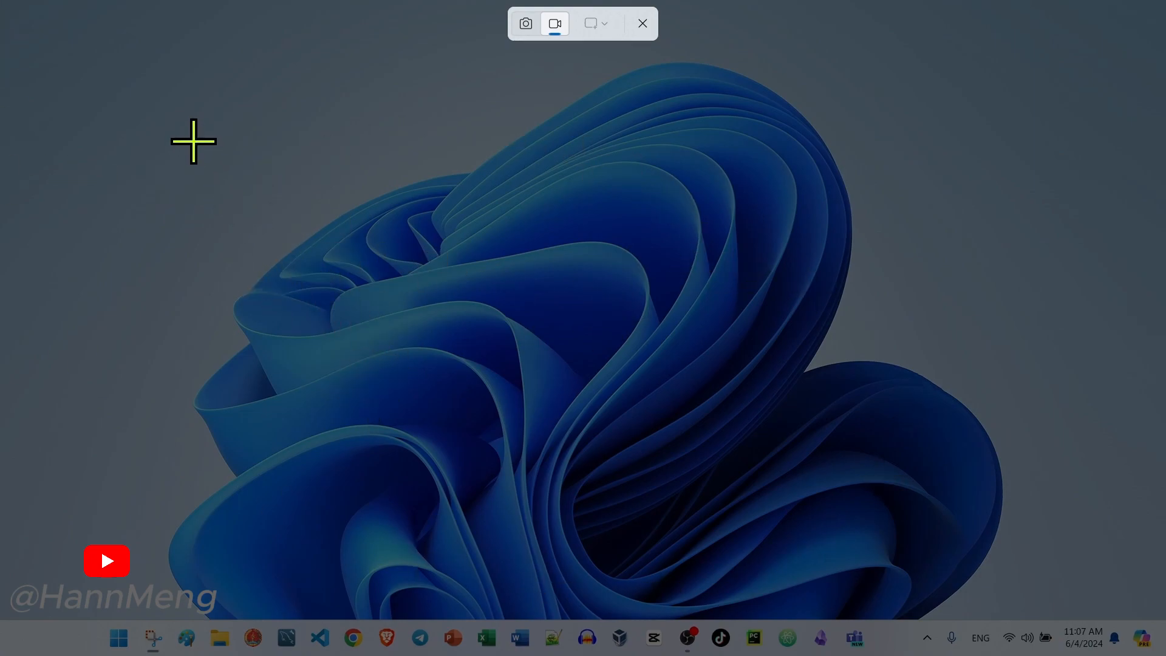
pyautogui.moveTo(261, 45)
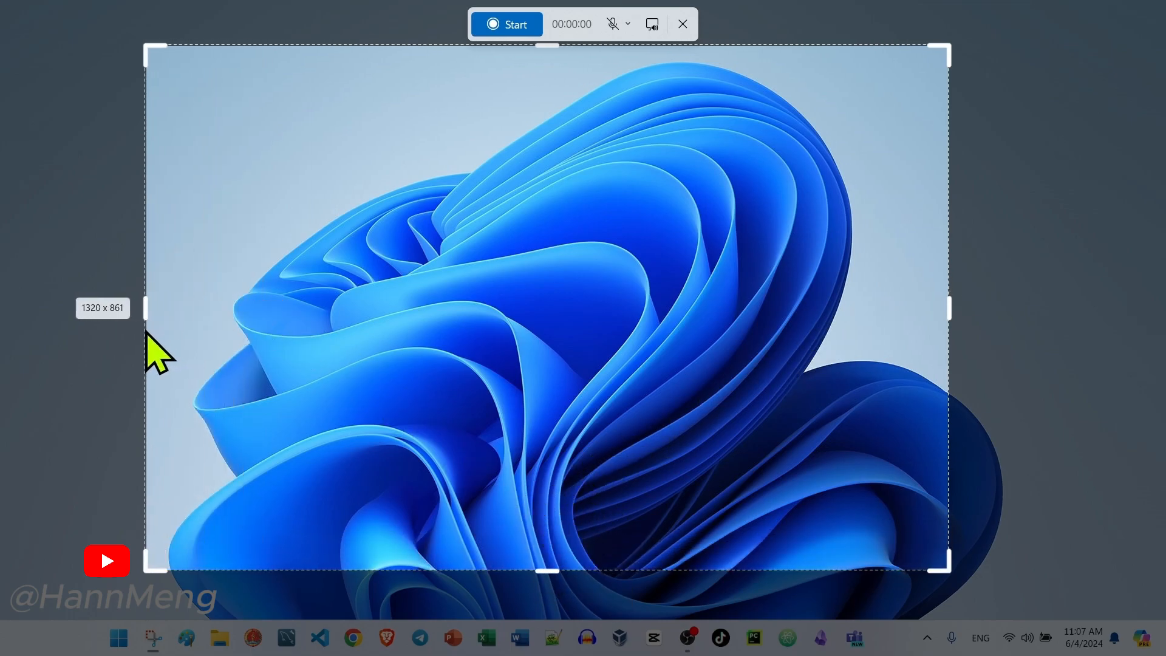
pyautogui.moveTo(544, 570)
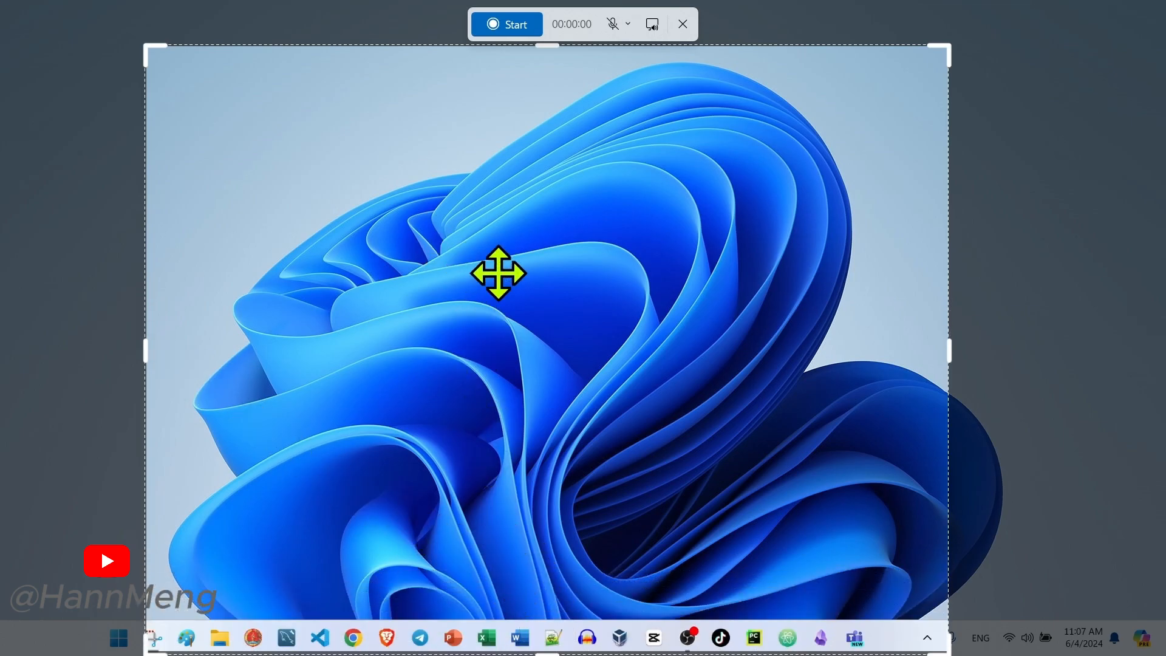
pyautogui.moveTo(794, 171)
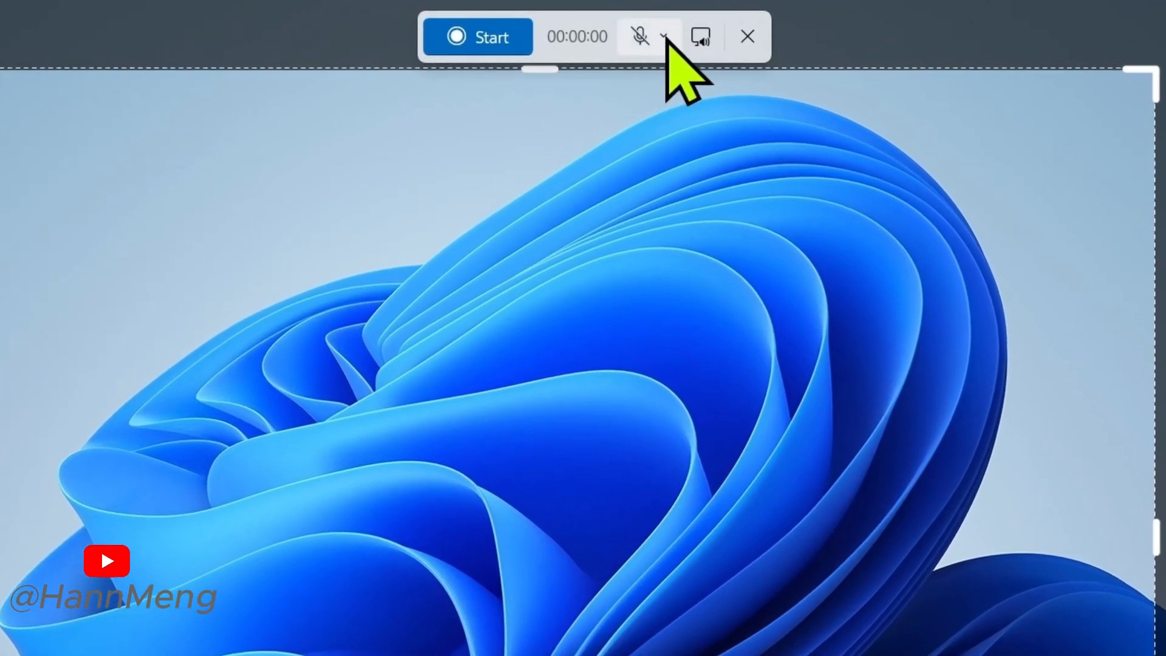
# Show the microphone input choices on the recording bar, where Mute is checked.
pyautogui.click(662, 36)
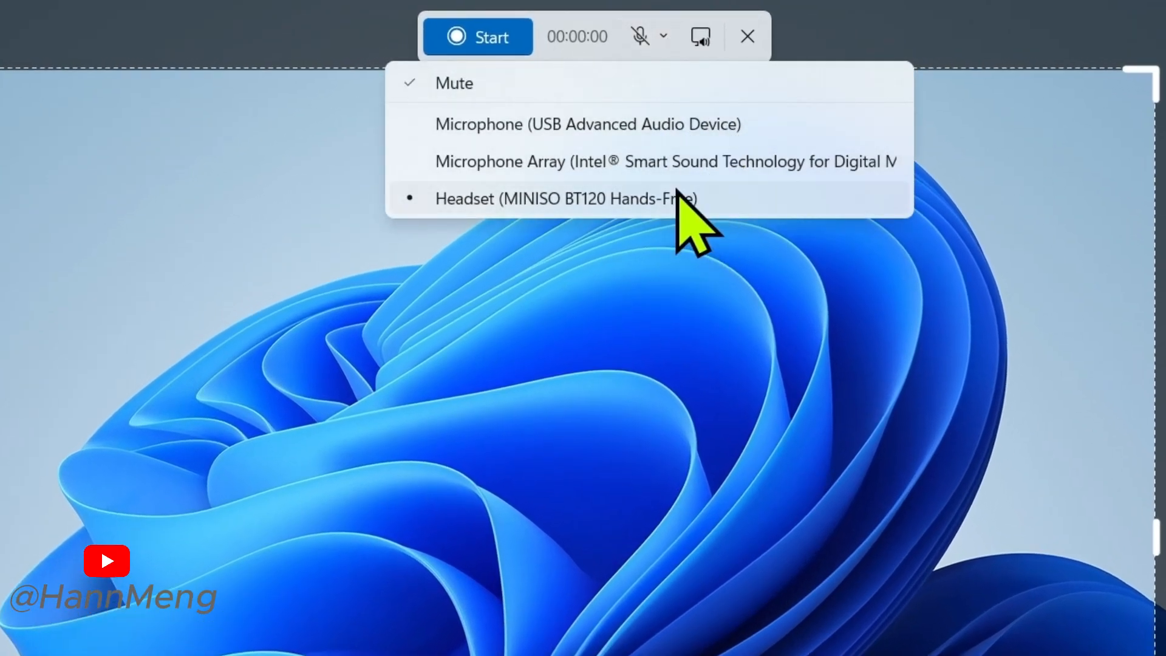
pyautogui.moveTo(717, 245)
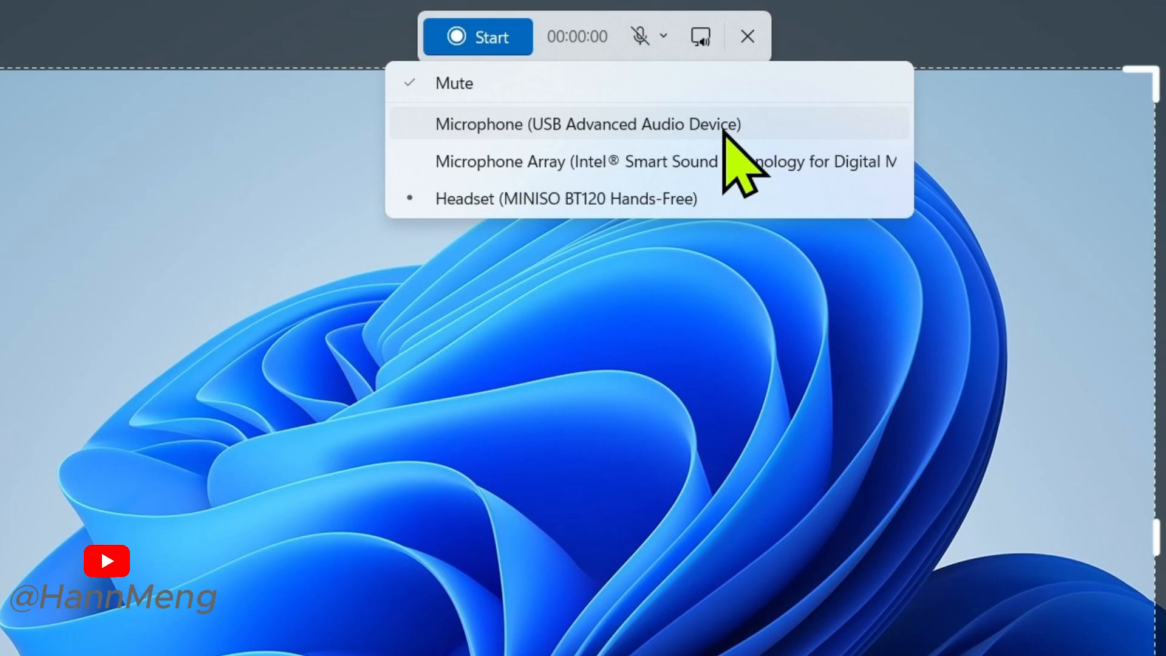
pyautogui.moveTo(632, 256)
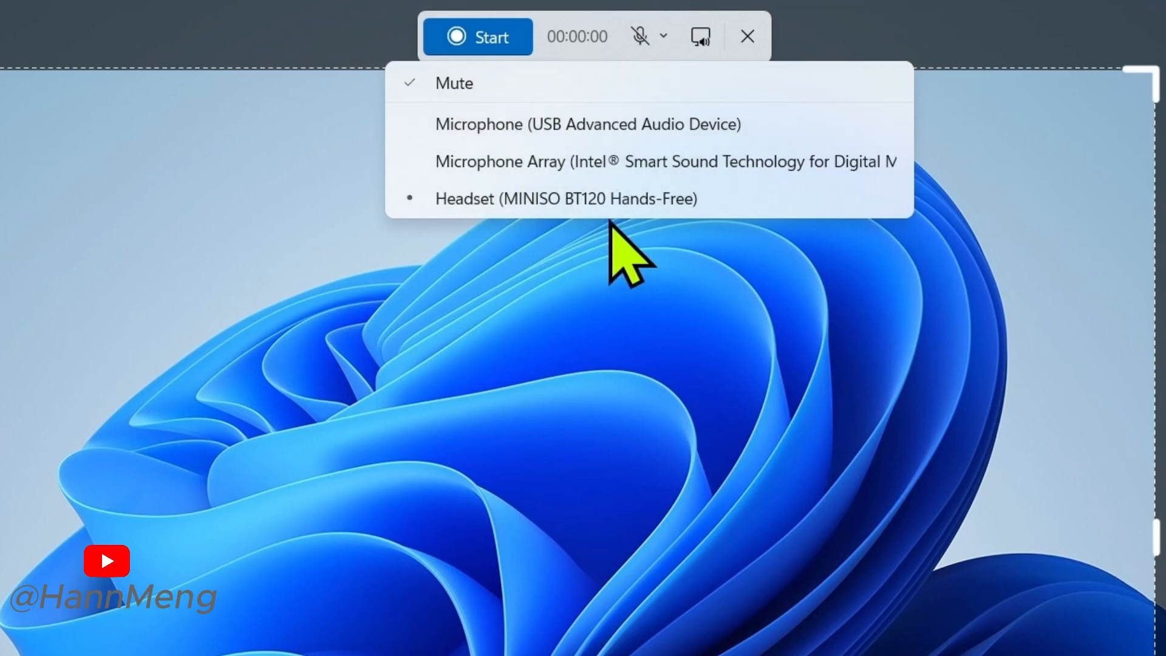
pyautogui.moveTo(531, 222)
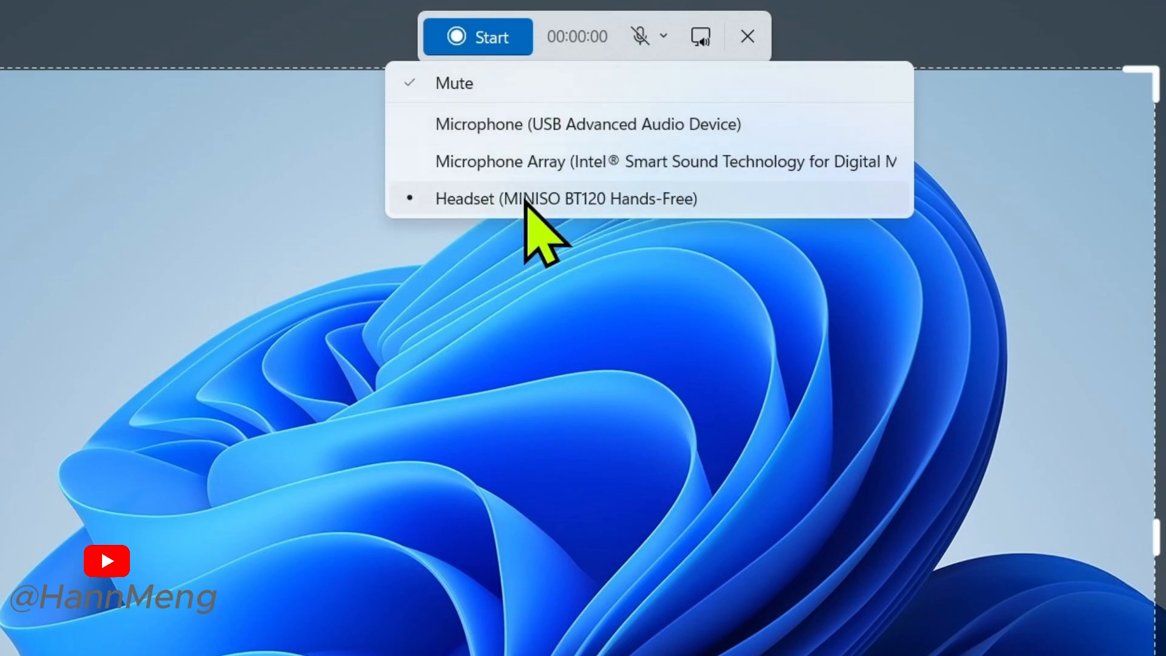
pyautogui.moveTo(420, 115)
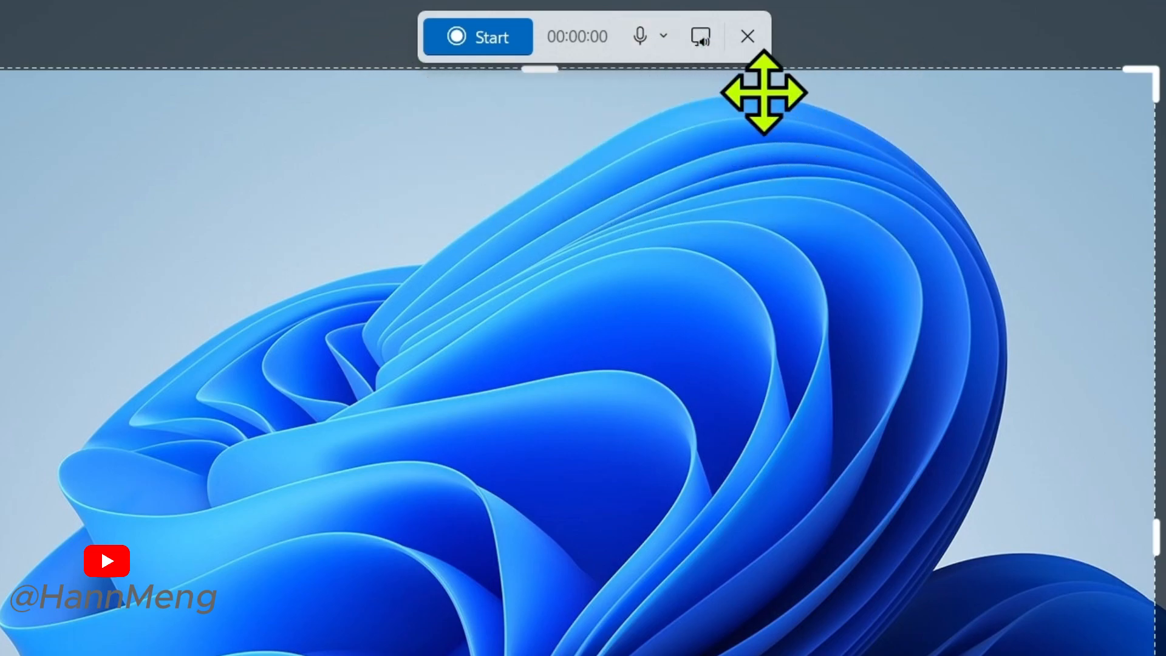
pyautogui.moveTo(699, 37)
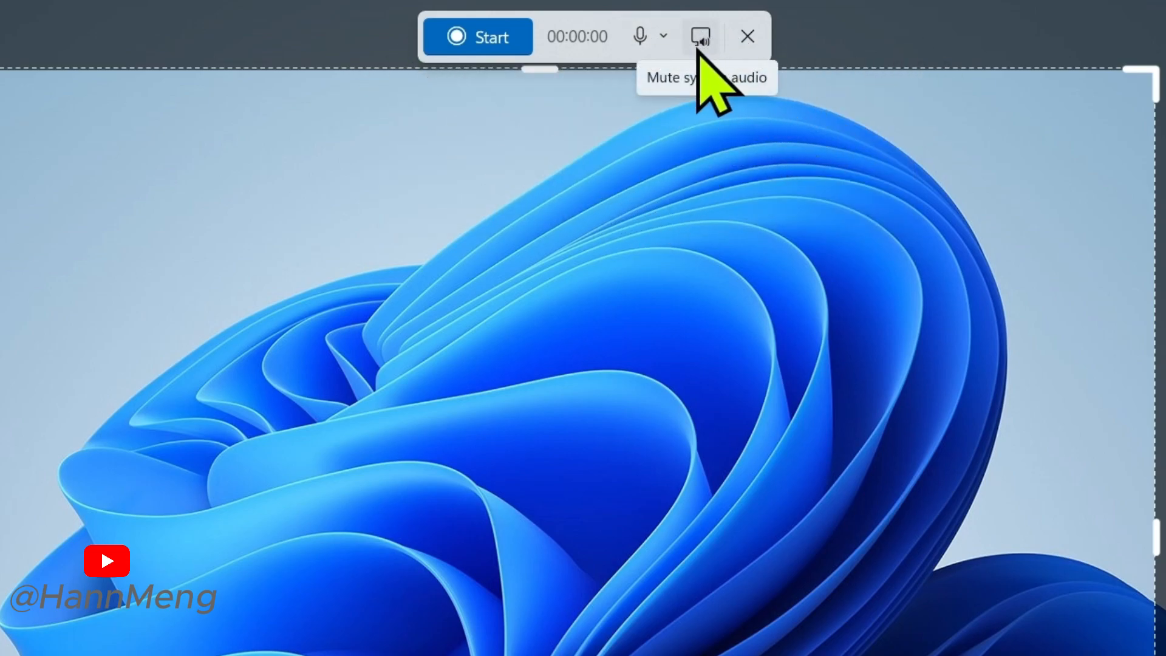
pyautogui.moveTo(722, 78)
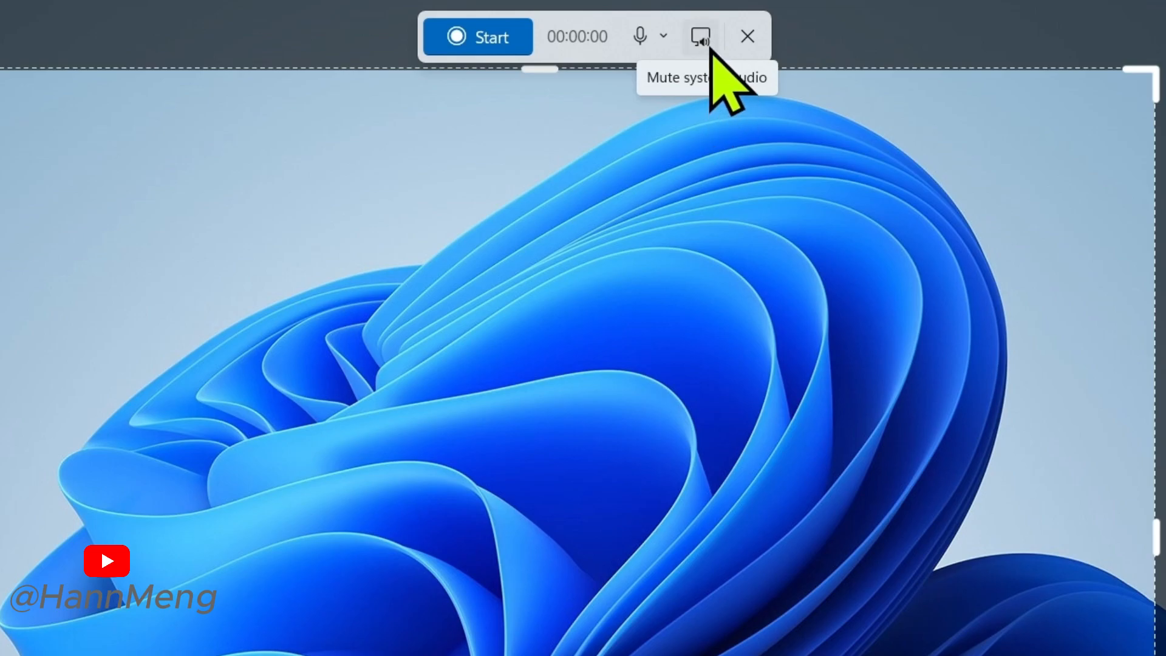
pyautogui.moveTo(725, 82)
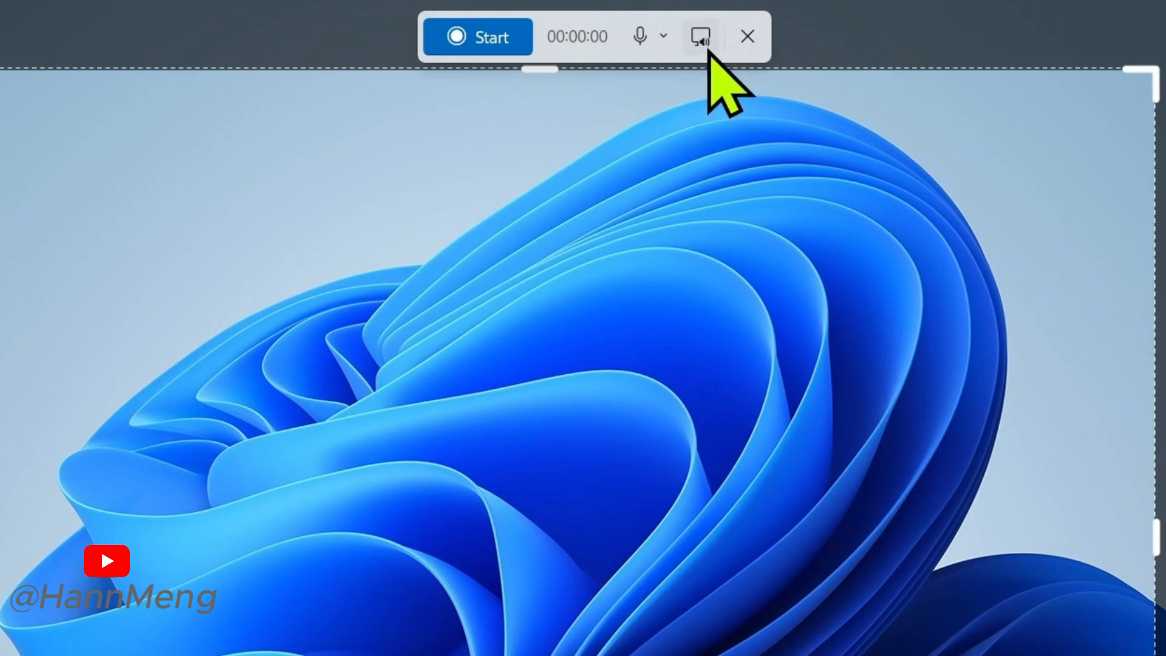
pyautogui.moveTo(699, 37)
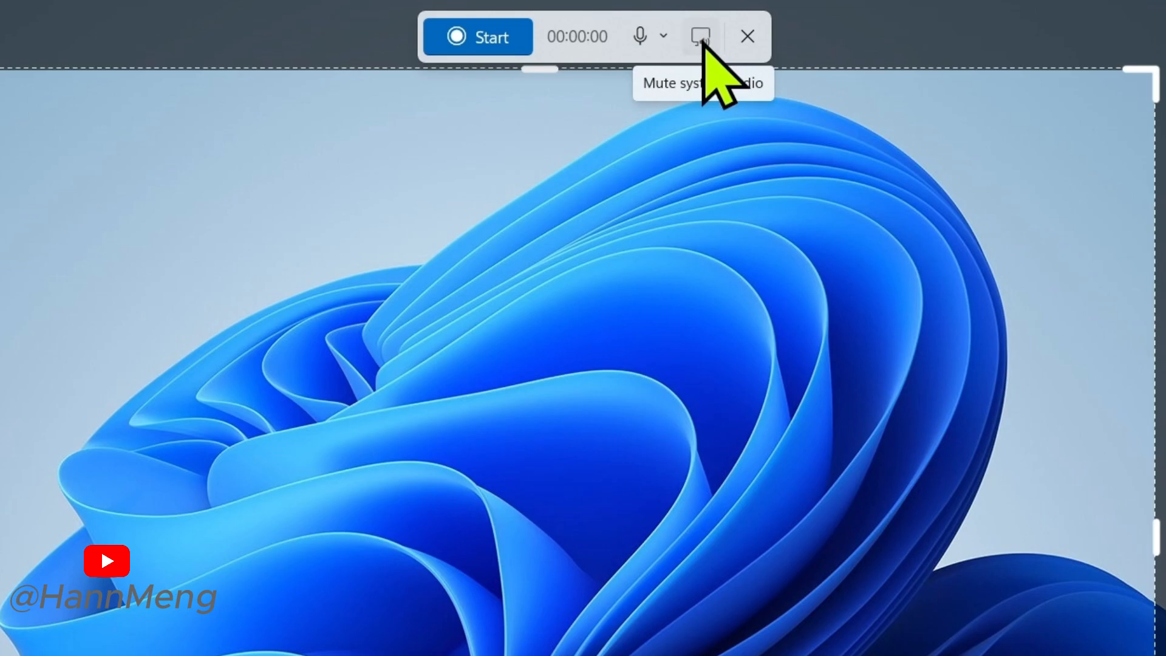
pyautogui.moveTo(717, 82)
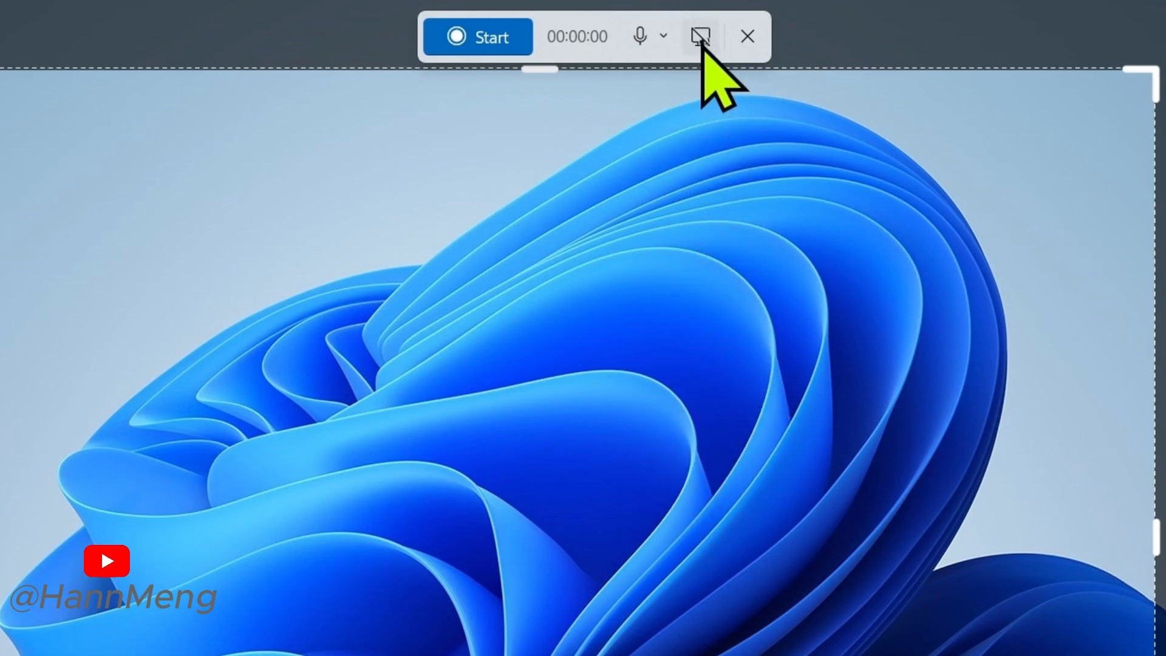
pyautogui.moveTo(698, 37)
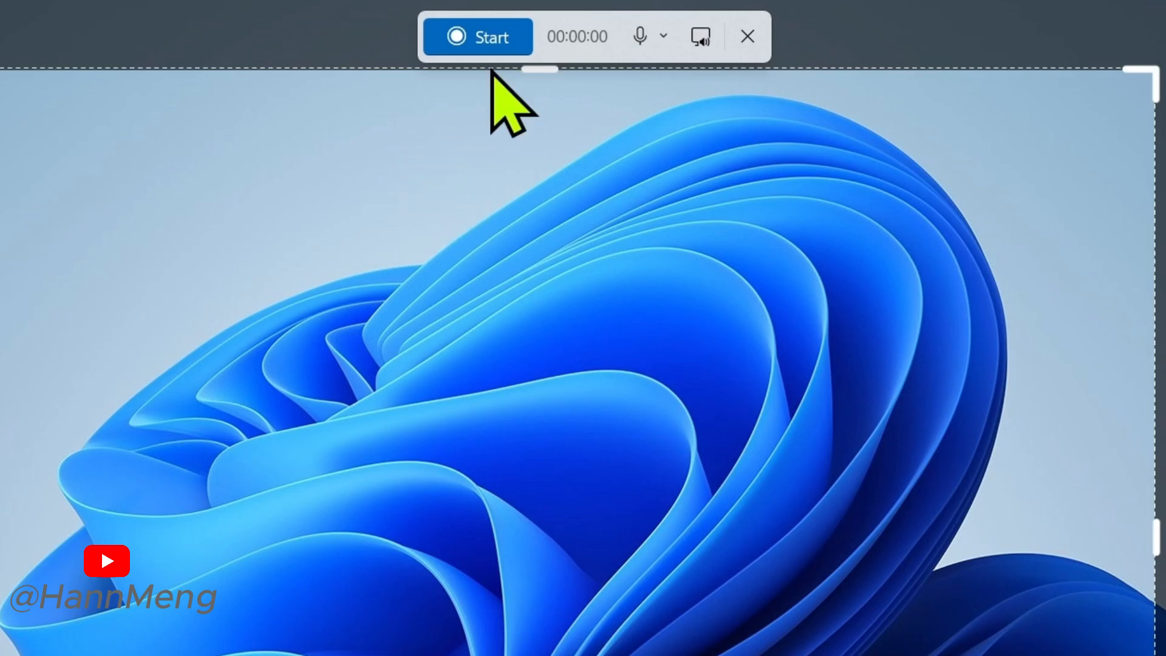
pyautogui.moveTo(698, 610)
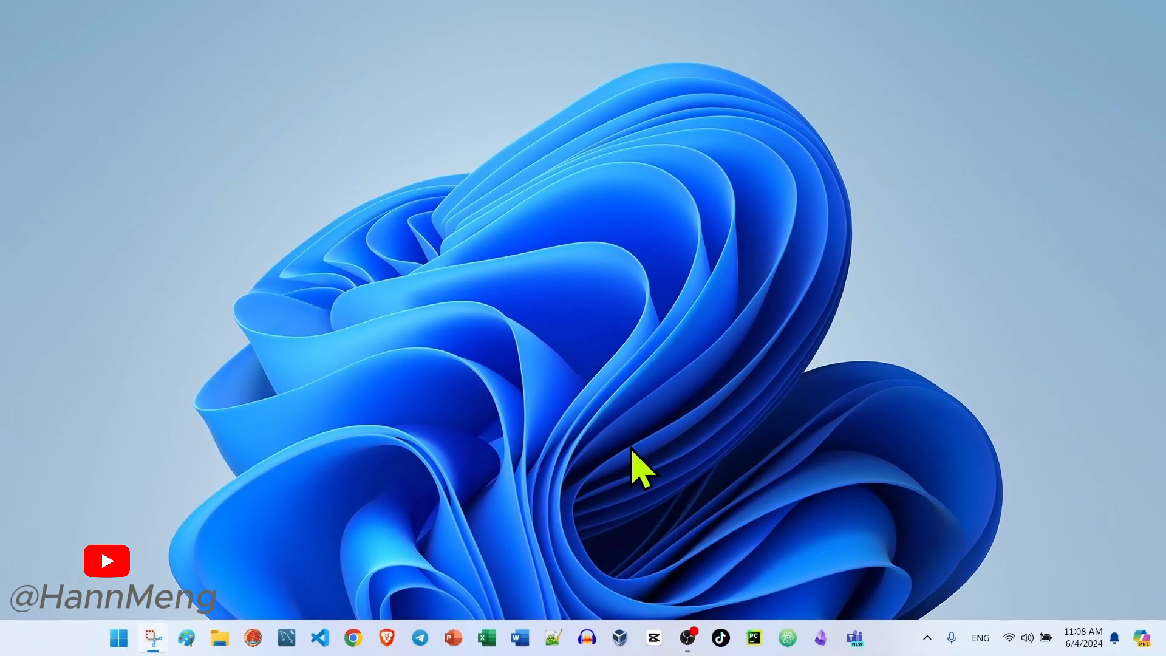
pyautogui.moveTo(749, 265)
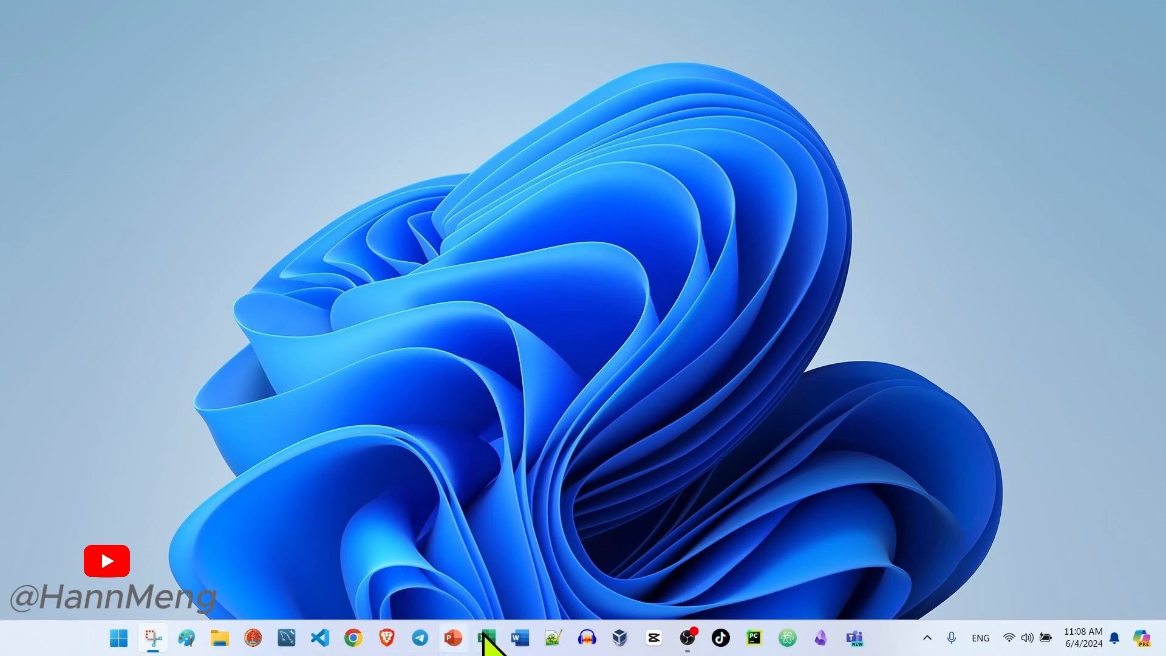
pyautogui.moveTo(519, 652)
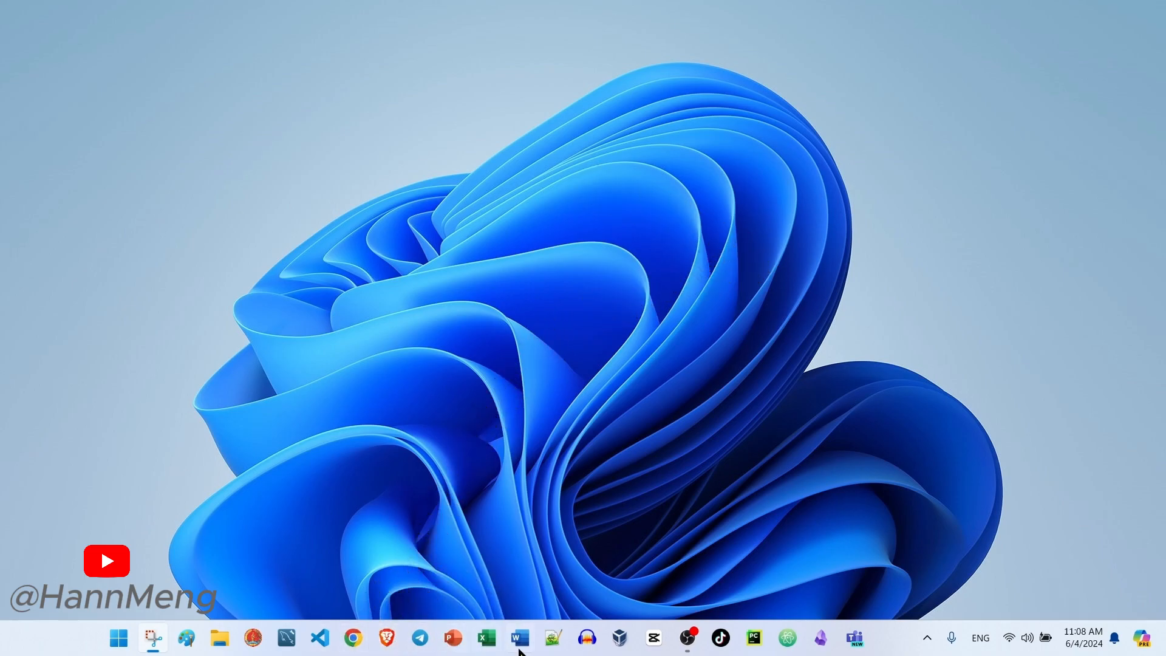
# Stop the desktop screen recording from the recording toolbar.
pyautogui.click(486, 636)
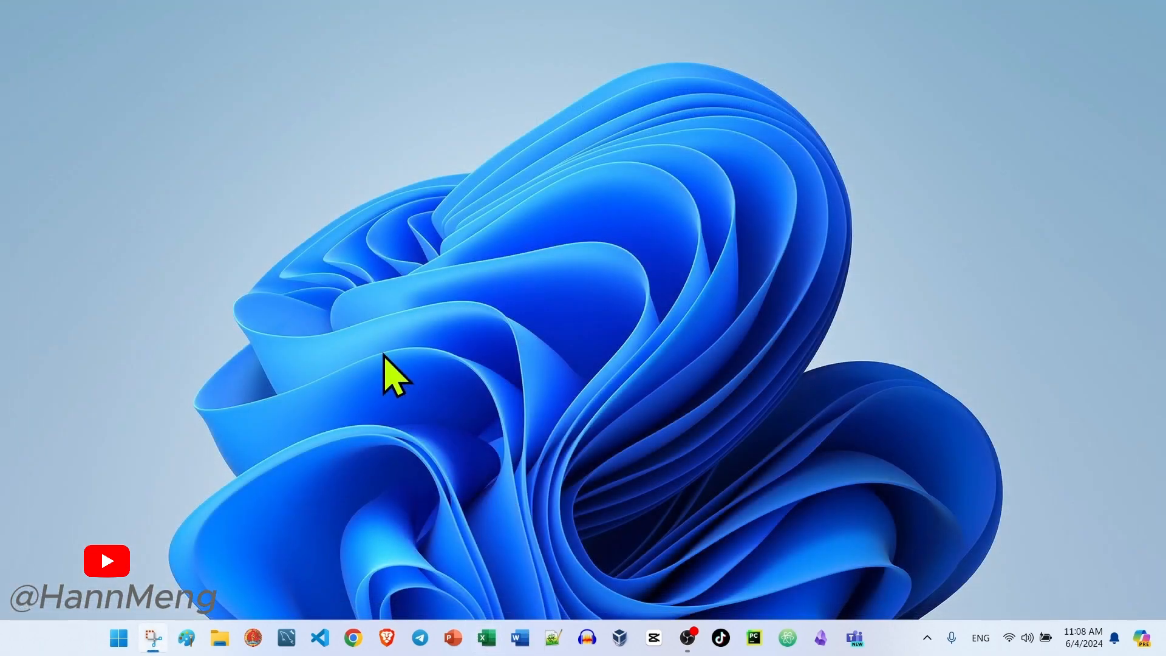
pyautogui.moveTo(511, 49)
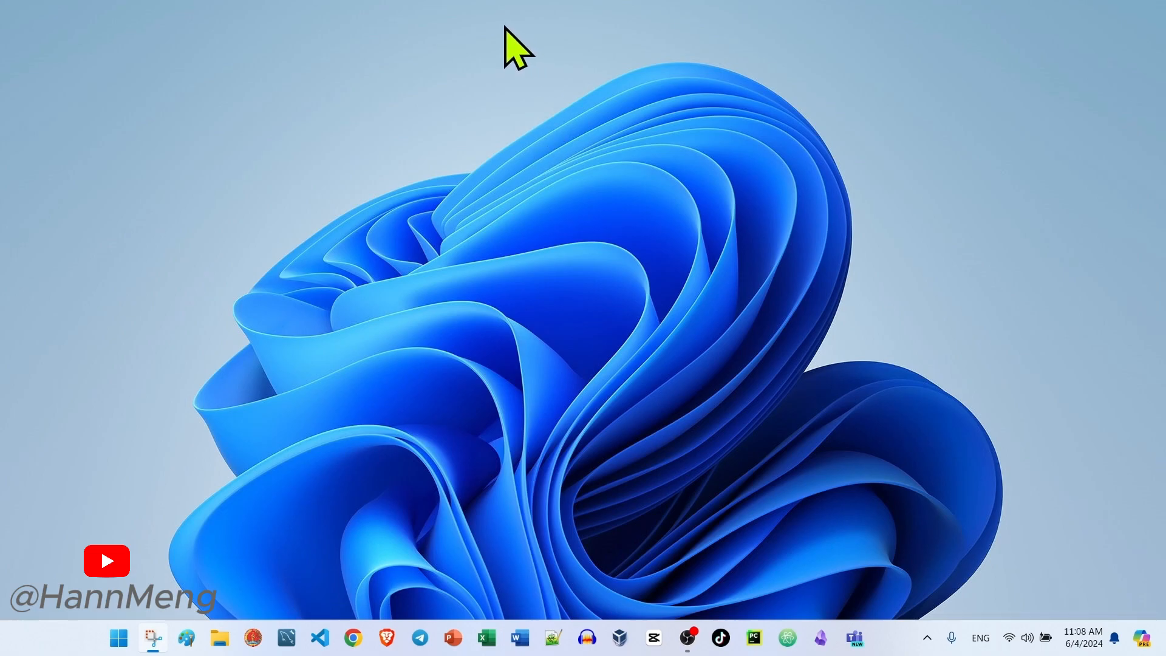
pyautogui.moveTo(505, 56)
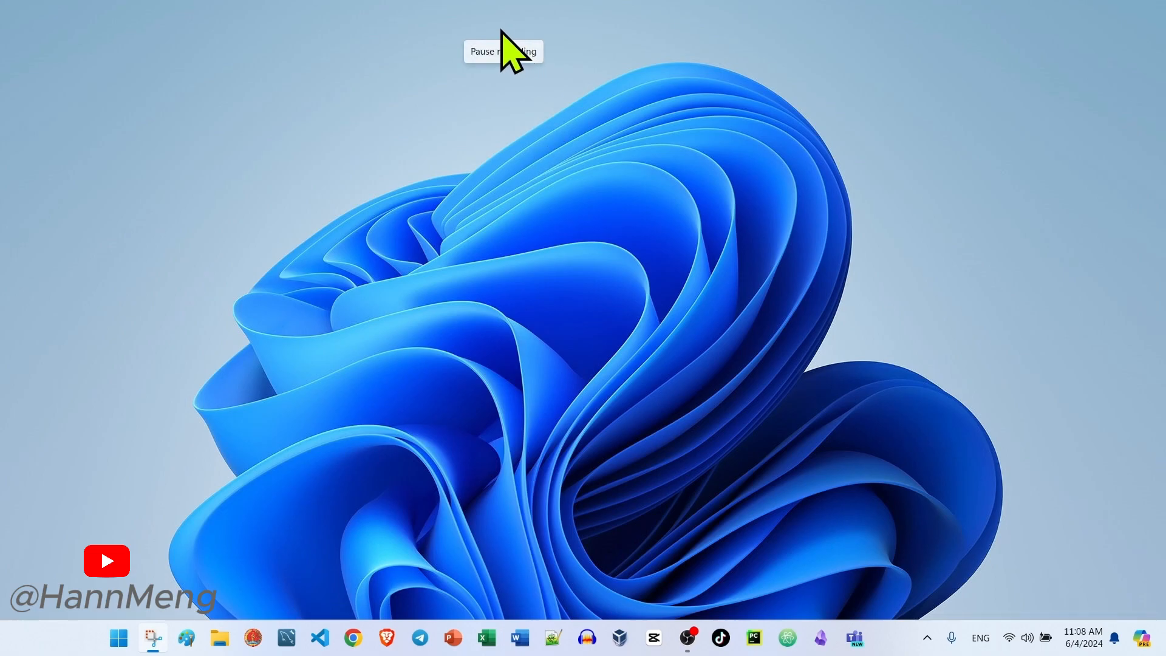
pyautogui.moveTo(539, 45)
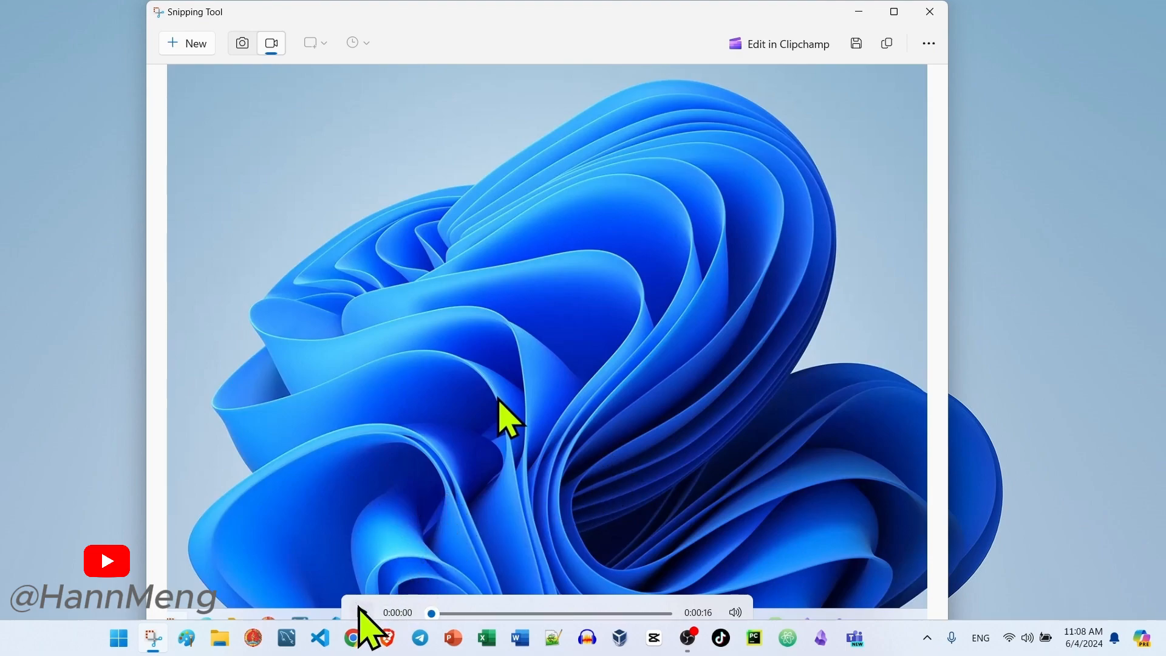
# Play the 16-second recording preview, then pause it about two seconds in.
pyautogui.click(362, 612)
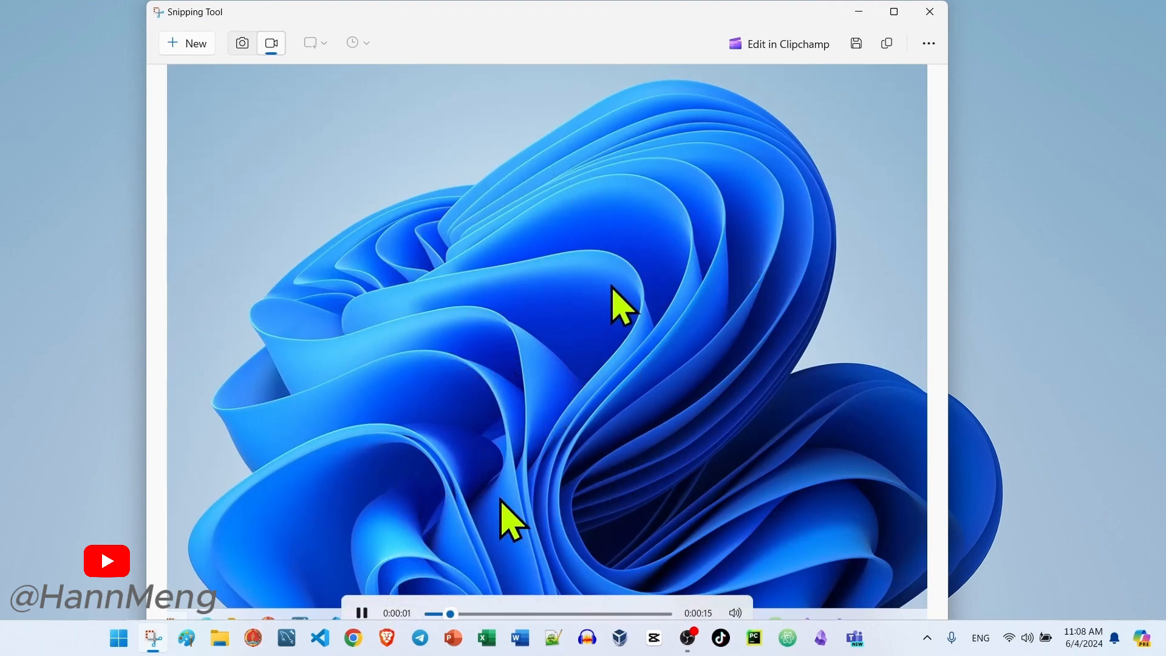
pyautogui.click(362, 612)
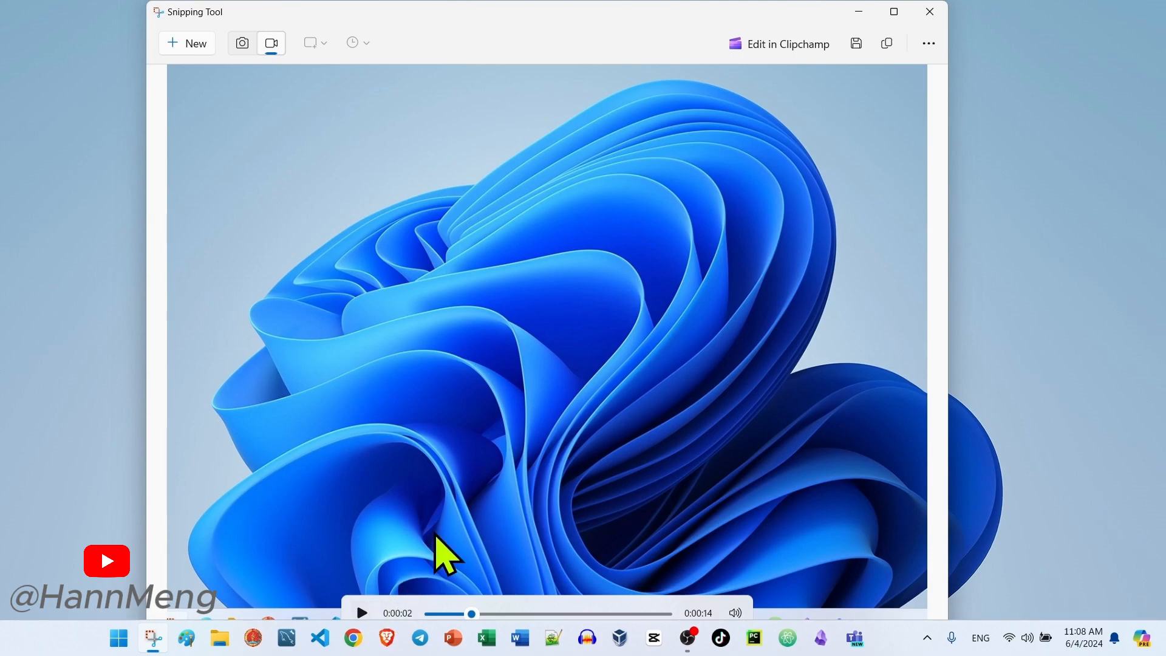
pyautogui.moveTo(778, 56)
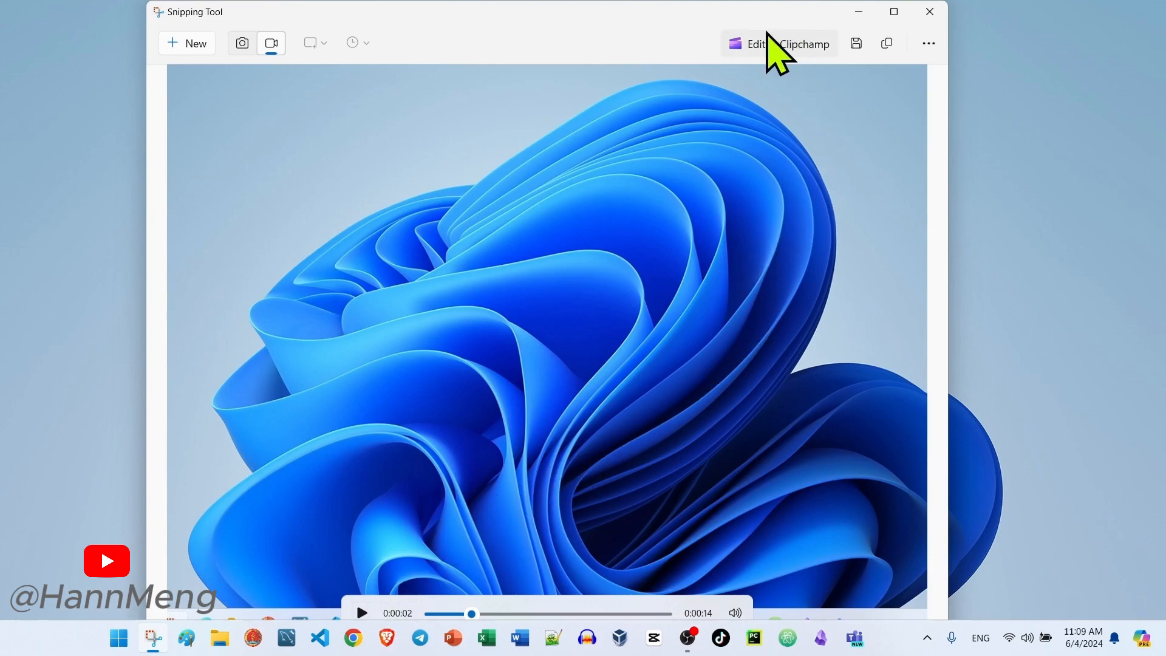
pyautogui.moveTo(821, 70)
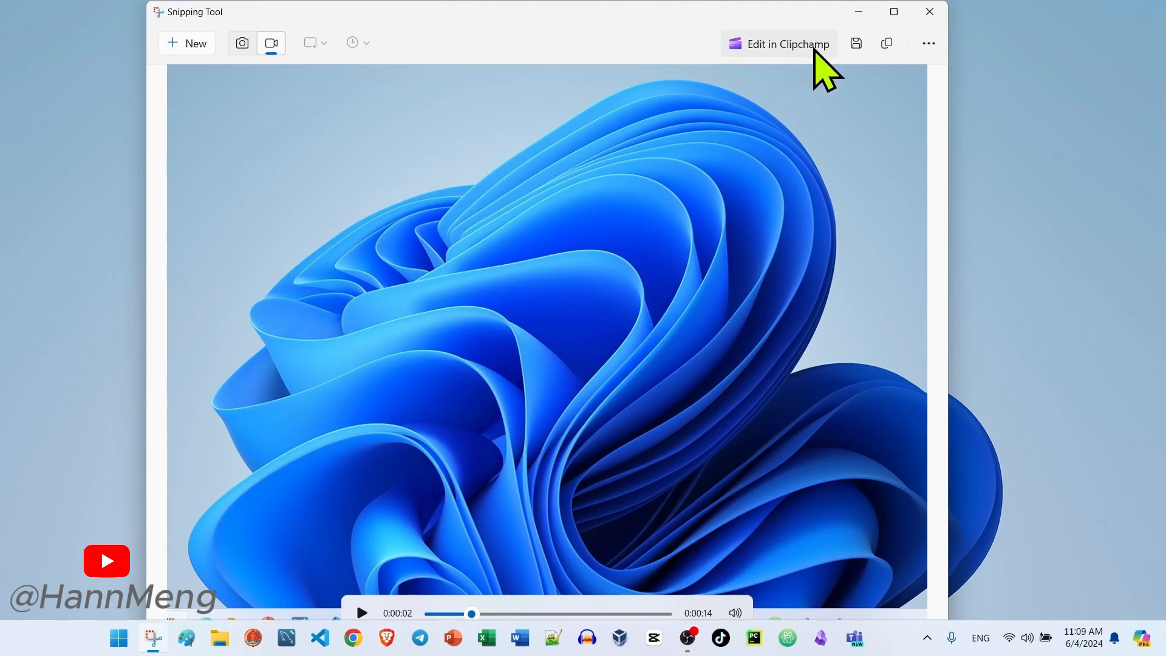
pyautogui.moveTo(811, 74)
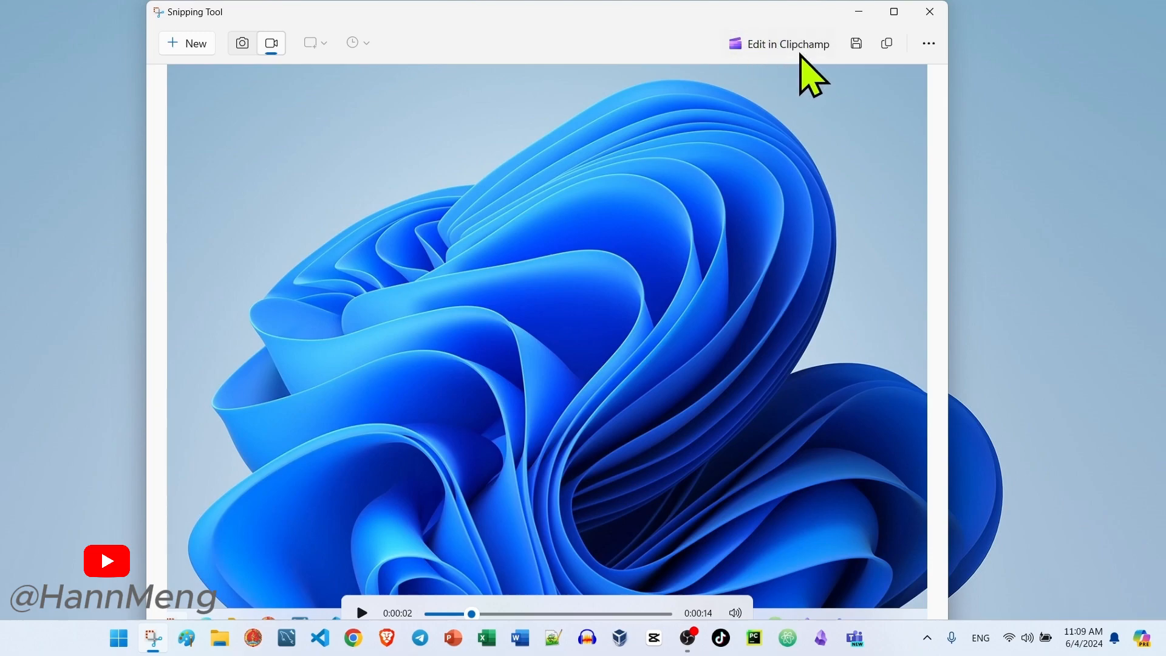
pyautogui.moveTo(897, 85)
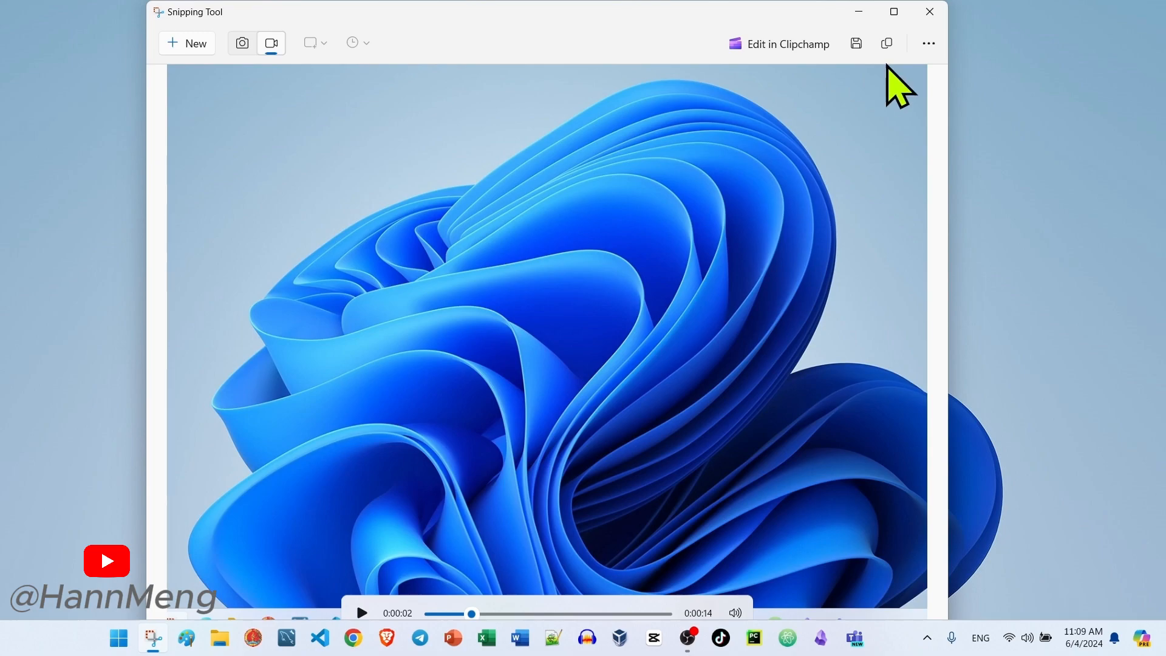
pyautogui.moveTo(886, 43)
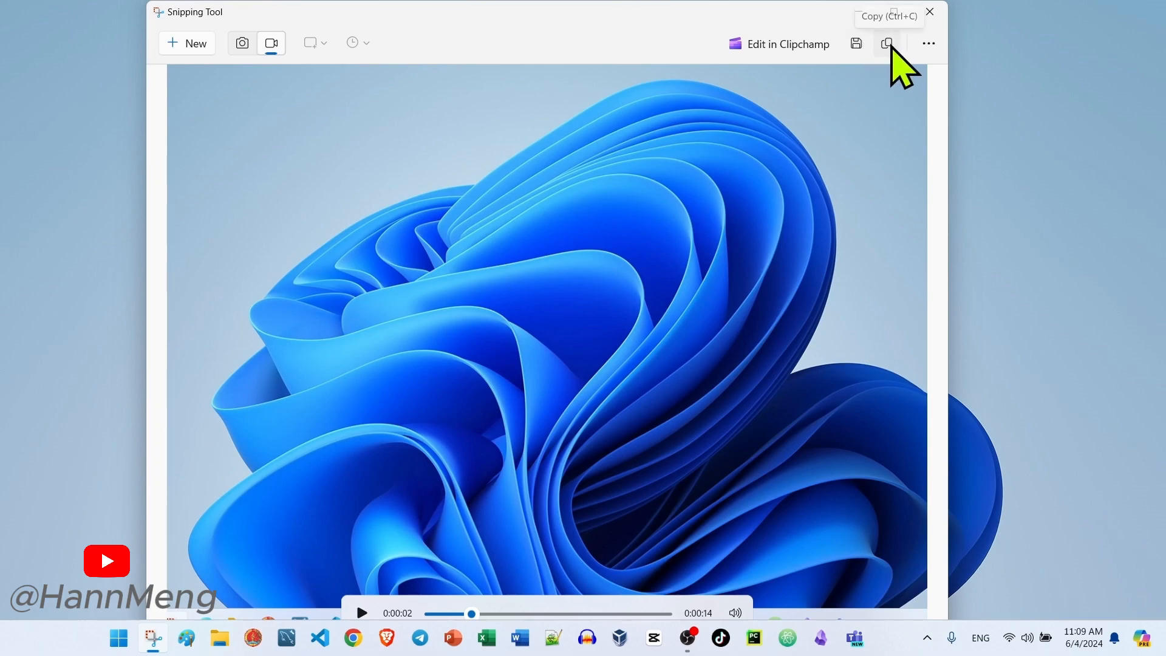
pyautogui.moveTo(855, 43)
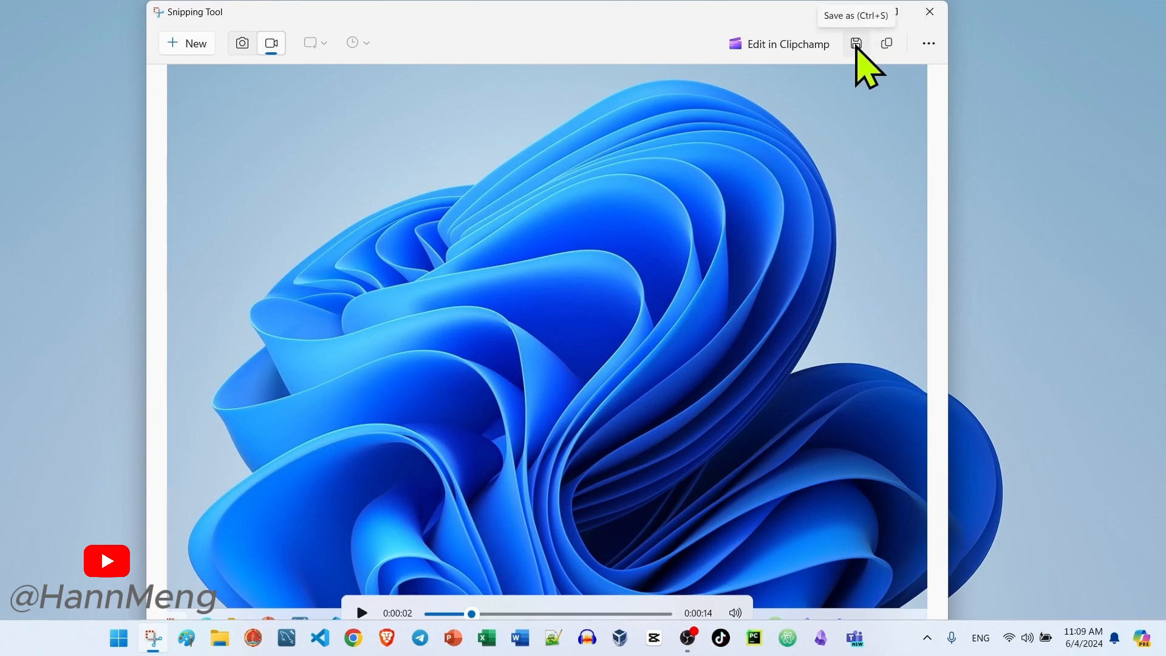
# Save the recording to Downloads as MP4 'Recording 2024-06-04 110913.mp4'.
pyautogui.click(855, 43)
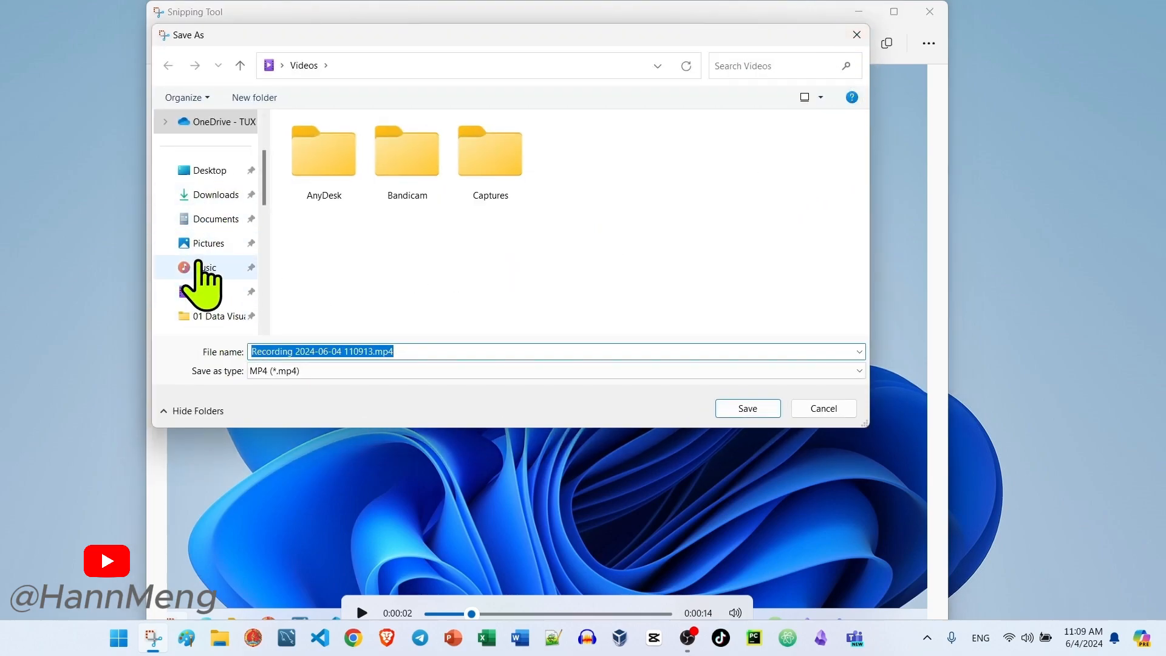
pyautogui.click(209, 169)
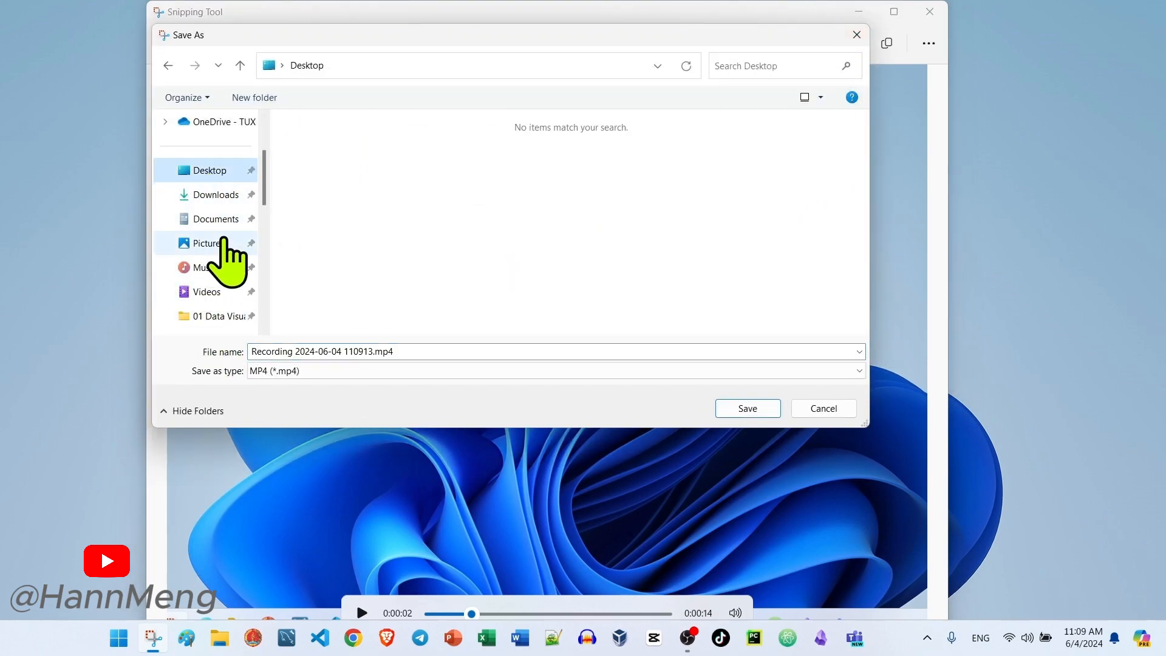
pyautogui.click(218, 194)
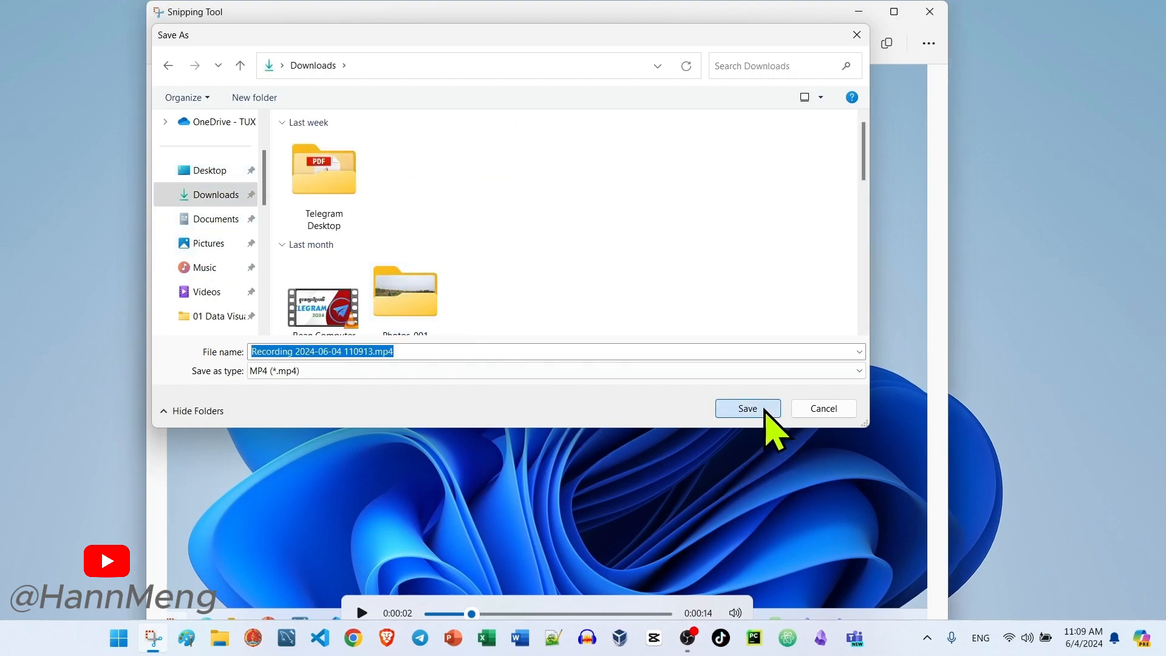
pyautogui.click(746, 408)
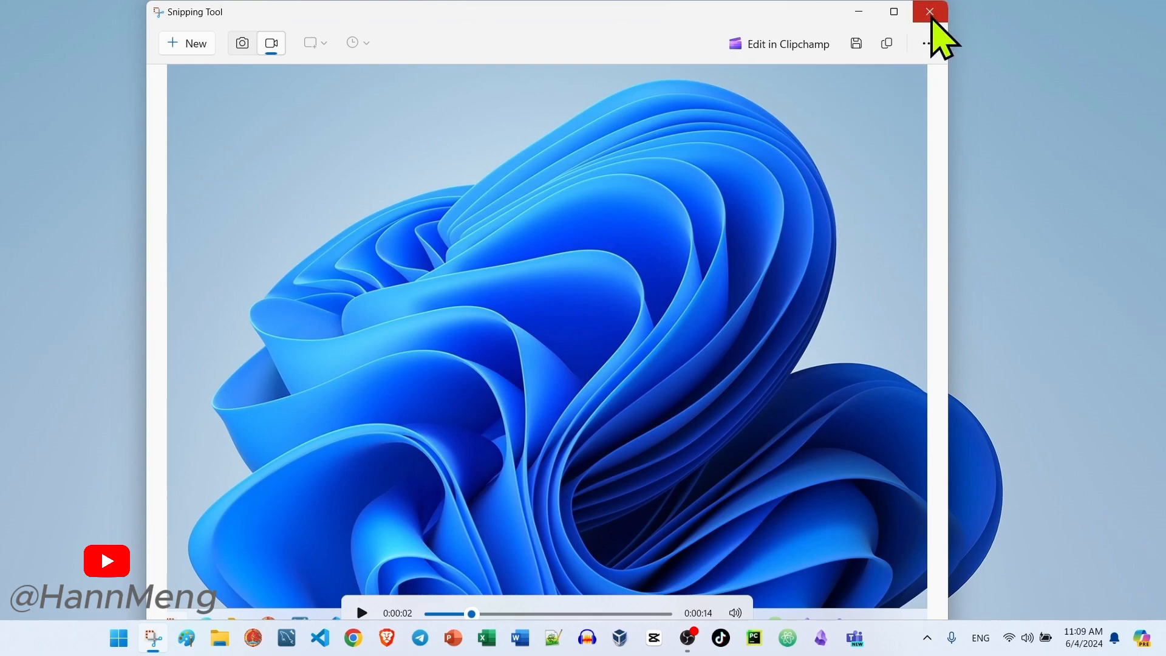
# Close Snipping Tool and open the saved MP4 from Downloads in VLC.
pyautogui.click(927, 13)
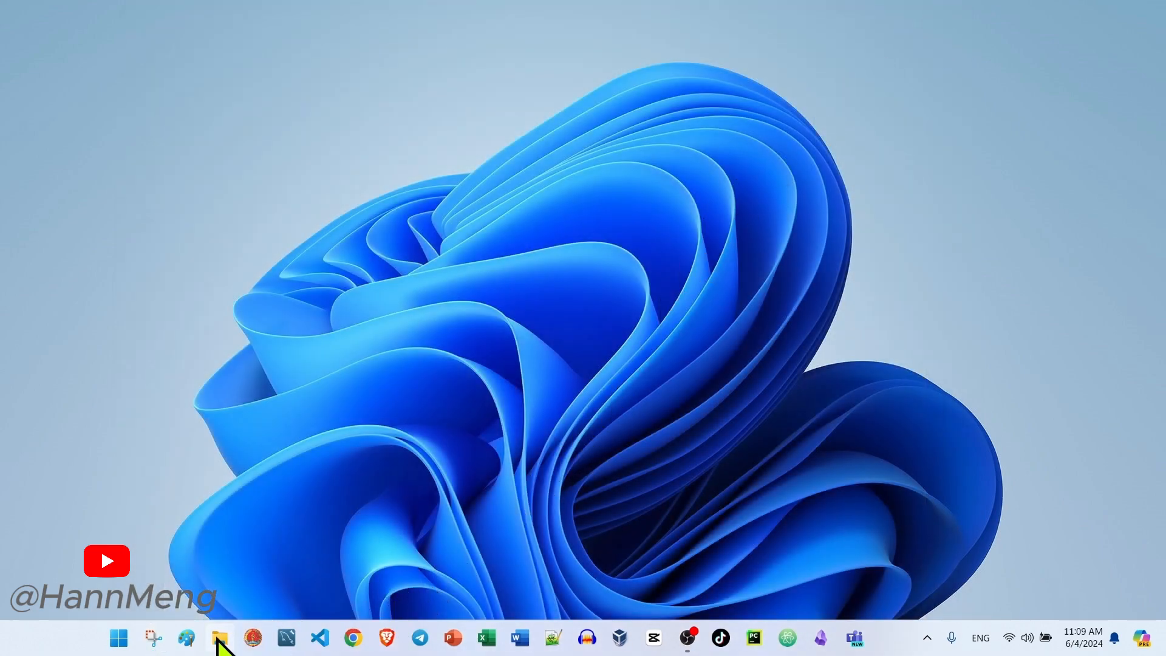
pyautogui.click(218, 639)
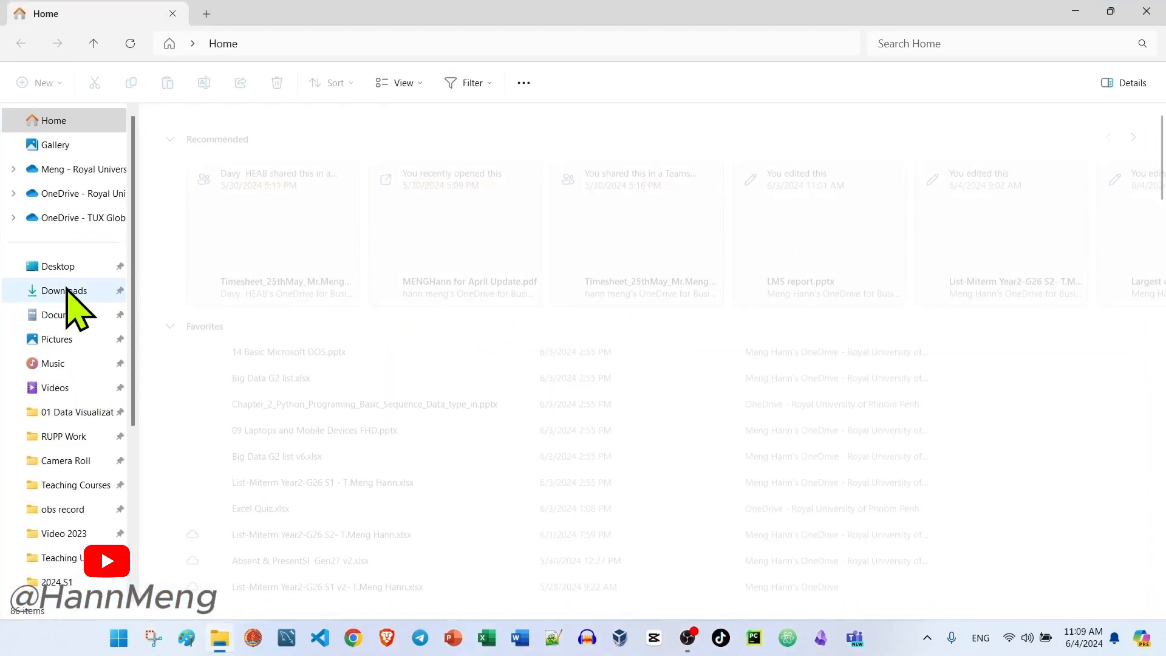
pyautogui.click(63, 290)
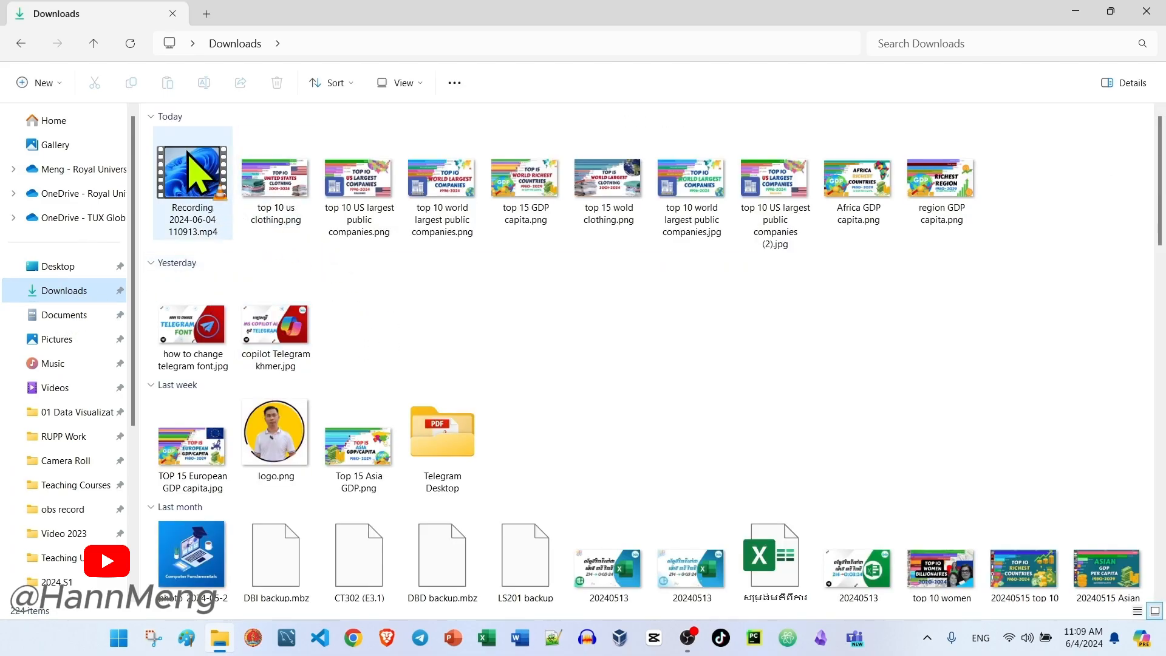
pyautogui.doubleClick(192, 177)
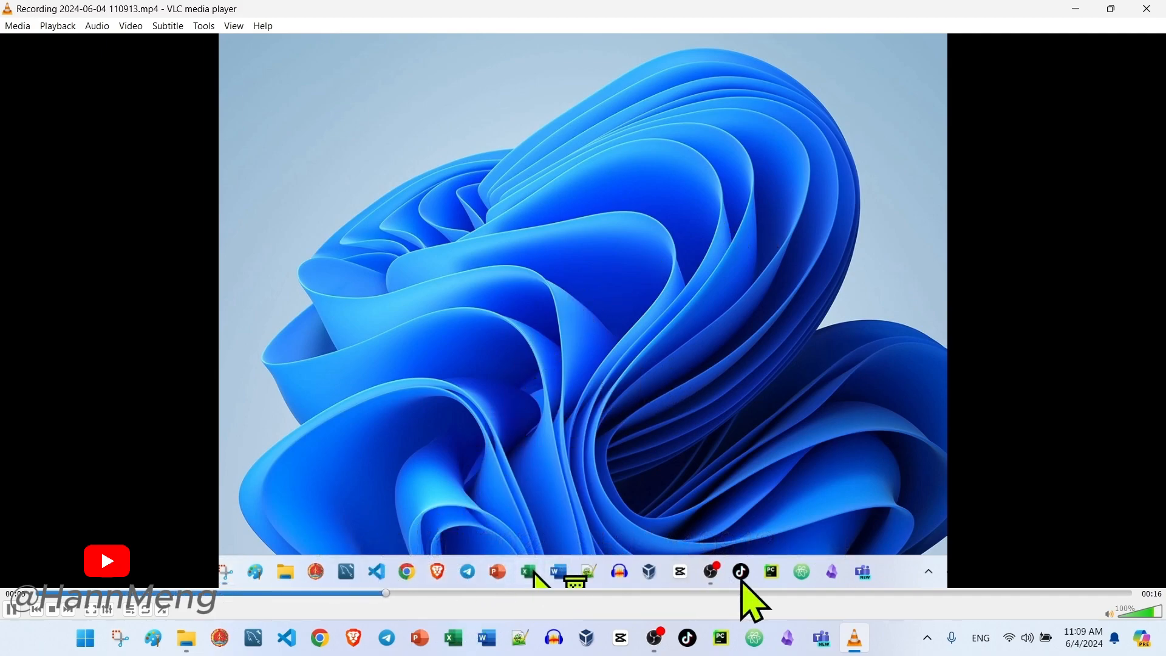
# Watch the recording in VLC, then close VLC and the Downloads folder window.
pyautogui.click(527, 571)
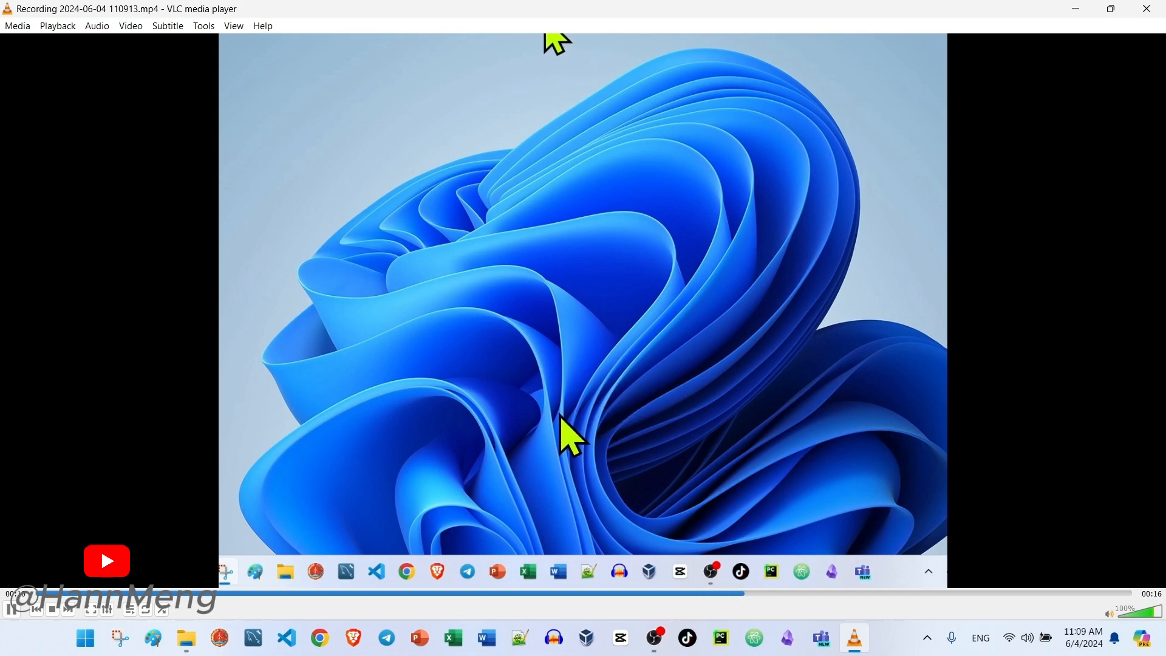
pyautogui.moveTo(647, 252)
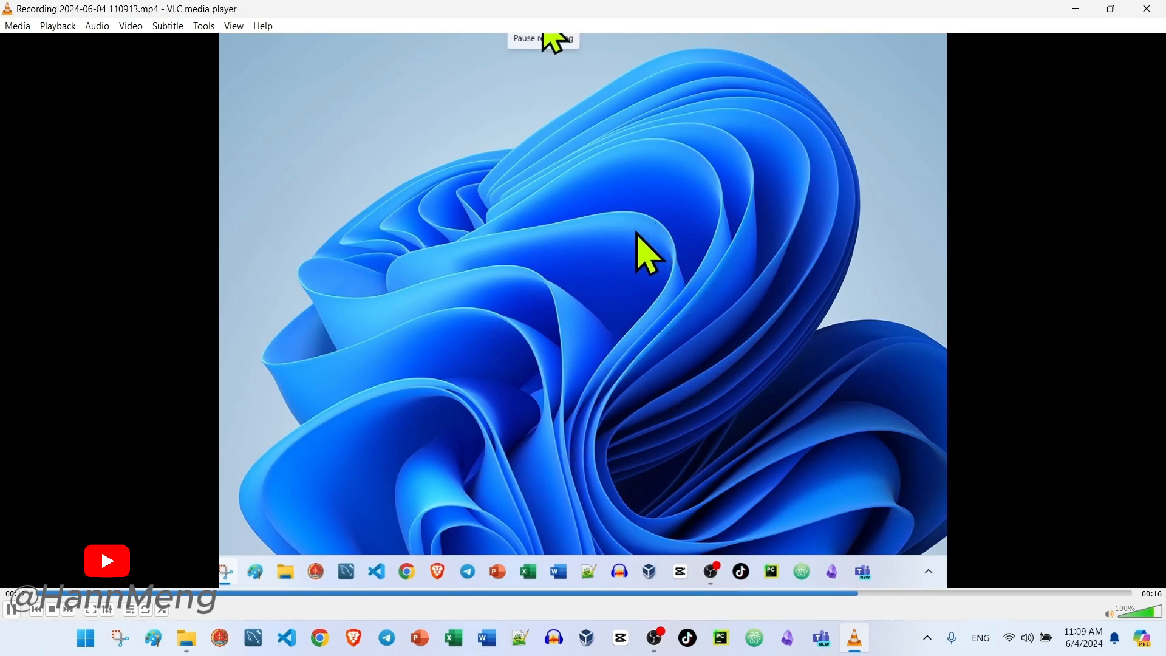
pyautogui.moveTo(1107, 30)
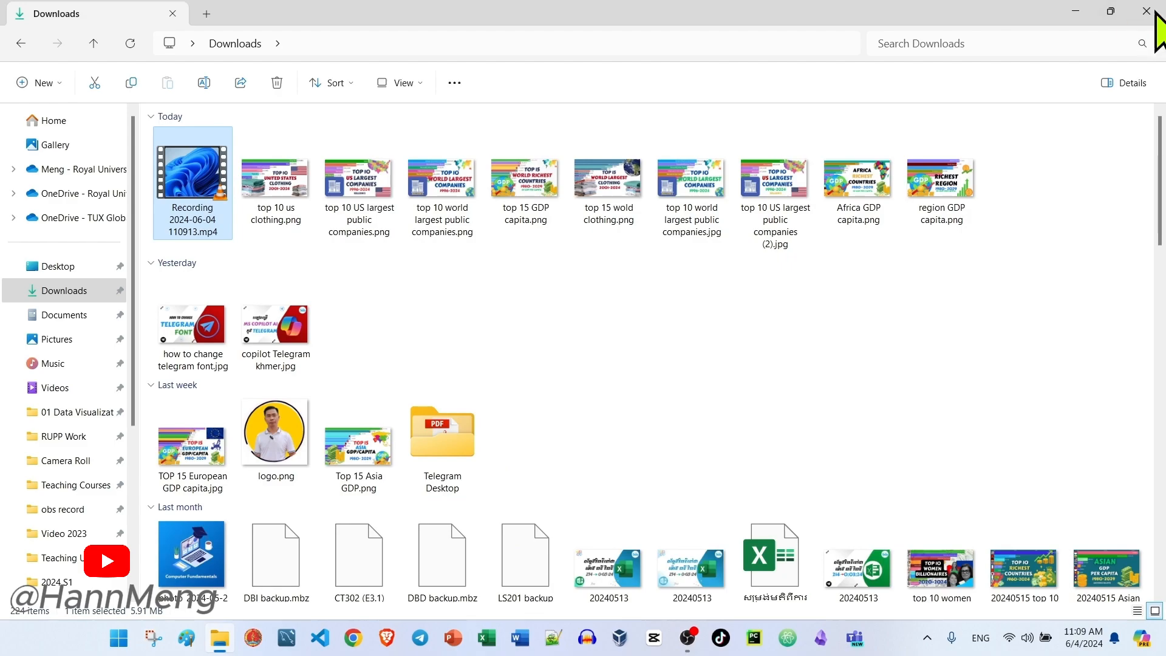
pyautogui.click(1146, 11)
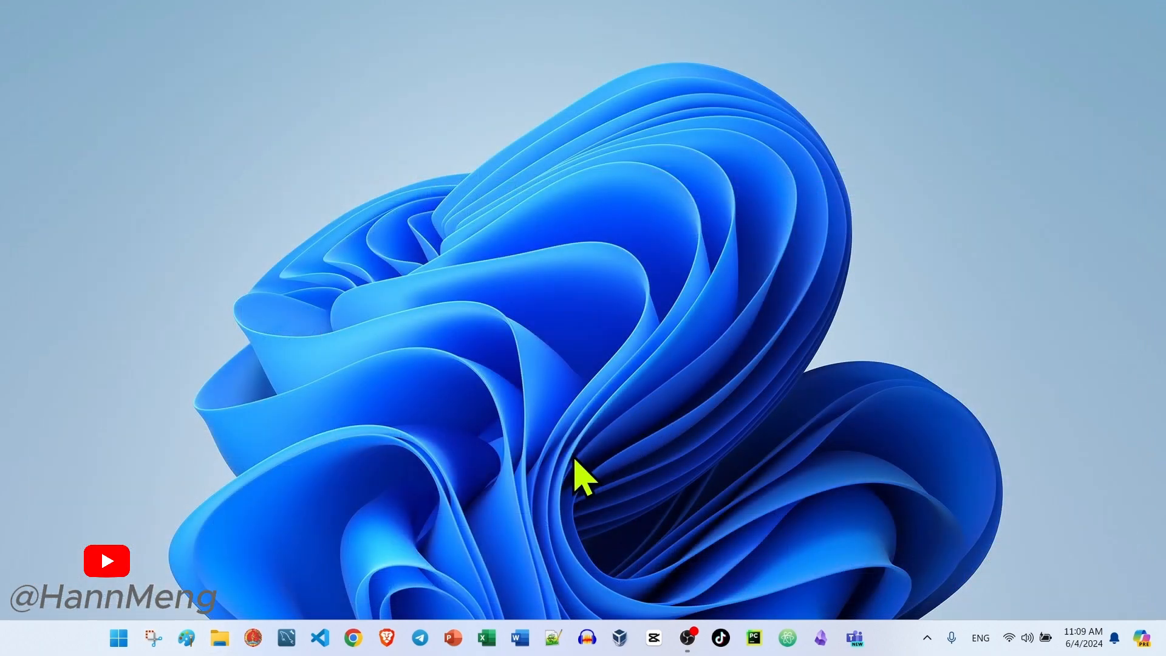